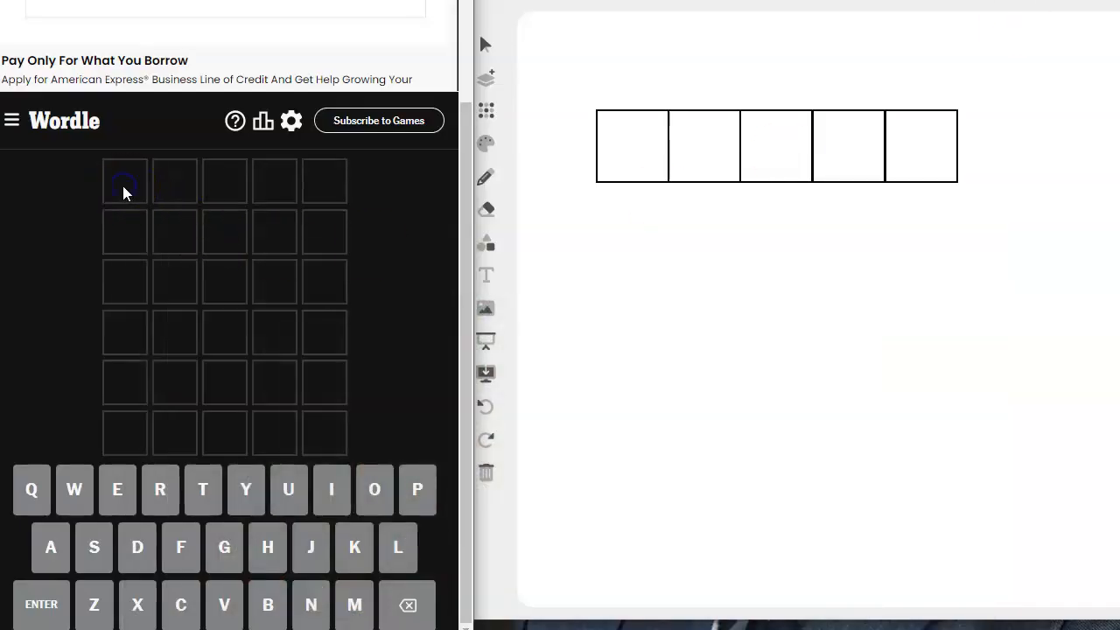
Enter SPICY as the first Wordle guess; none of its letters hit
{"action": "type", "text": "SPICY"}
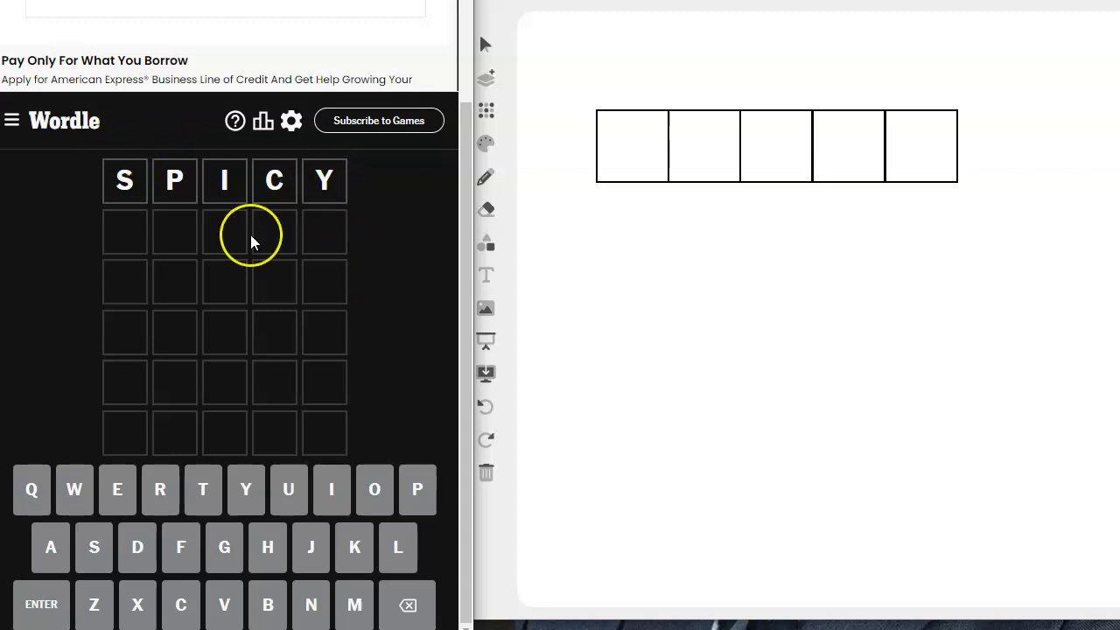
{"action": "mouse_move", "coordinate": [413, 263]}
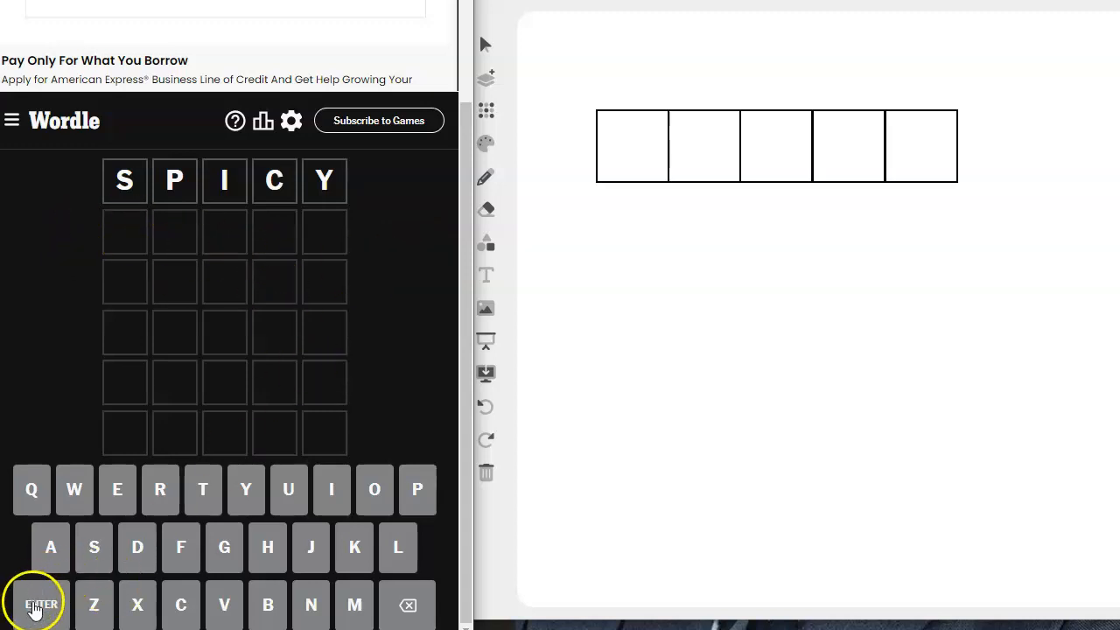
{"action": "left_click", "coordinate": [35, 604]}
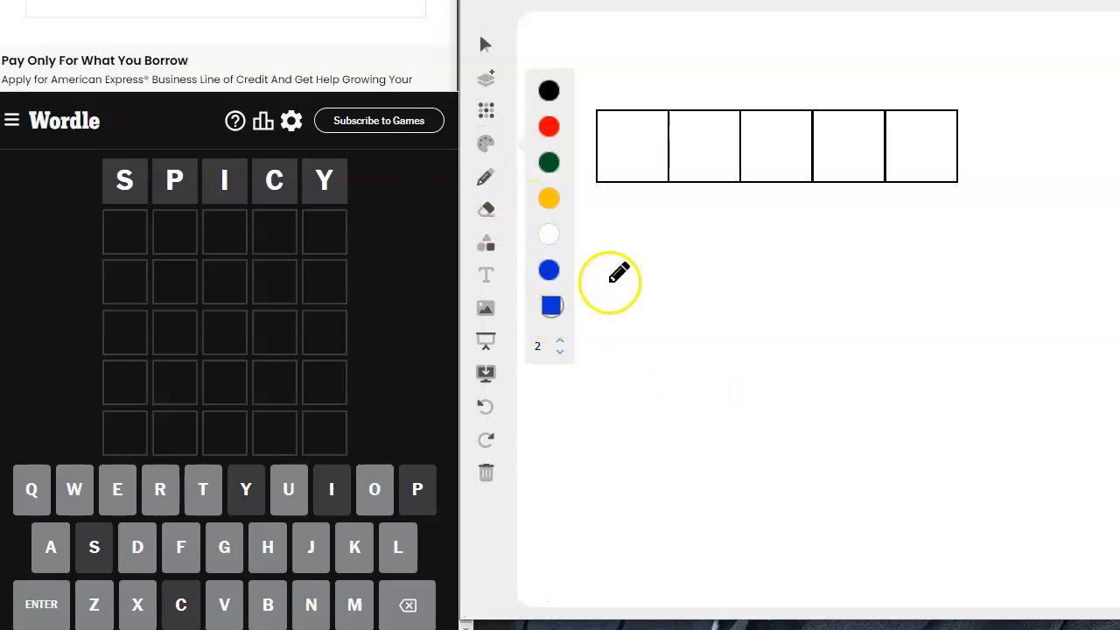
Handwrite the blue helper letters r t l n e a o u beneath the five boxes
{"action": "left_click_drag", "start_coordinate": [627, 280], "coordinate": [609, 316]}
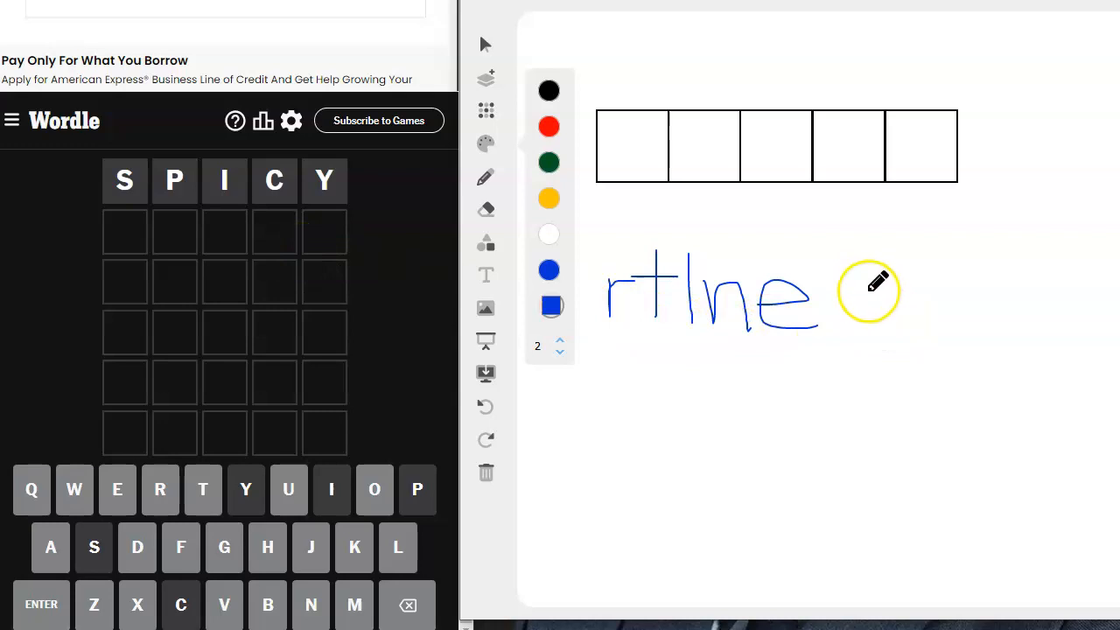
{"action": "left_click_drag", "start_coordinate": [822, 298], "coordinate": [910, 307]}
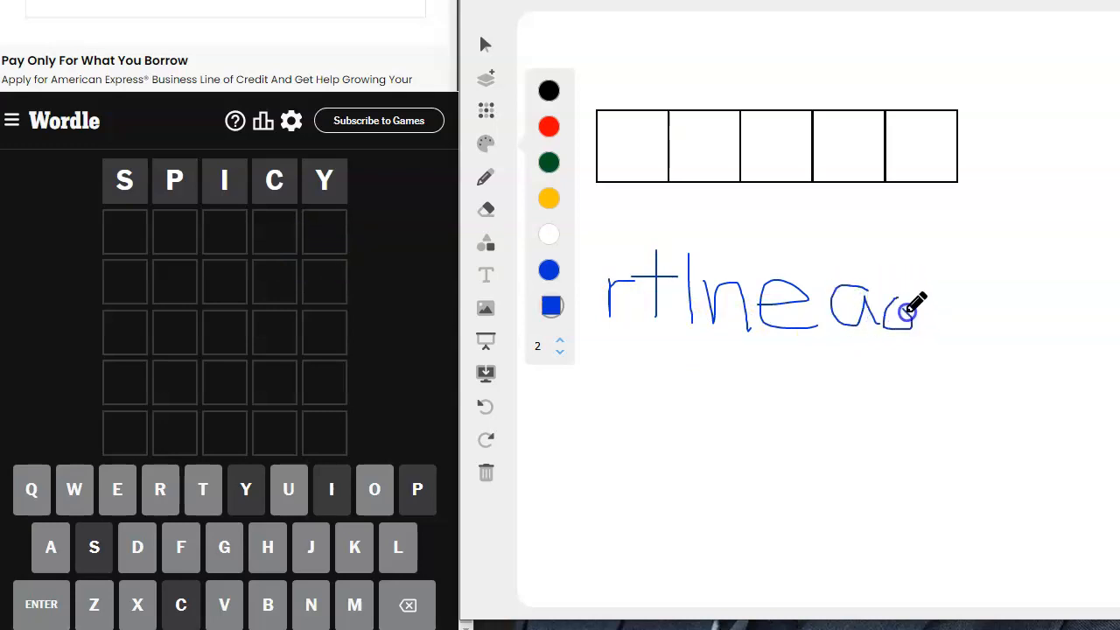
{"action": "left_click_drag", "start_coordinate": [910, 307], "coordinate": [949, 315]}
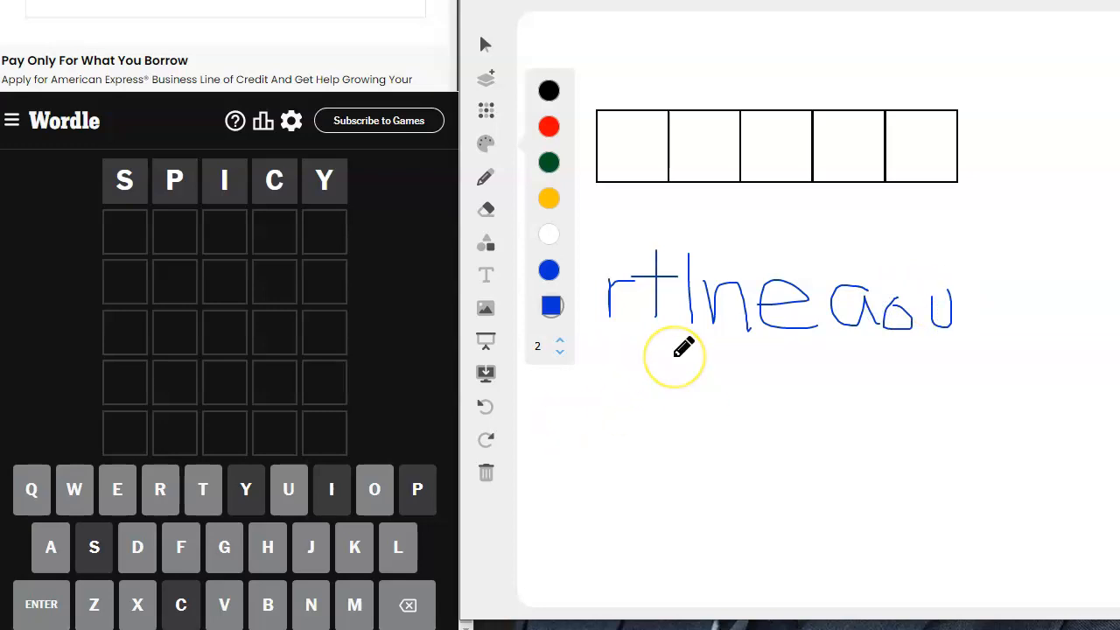
{"action": "mouse_move", "coordinate": [153, 256]}
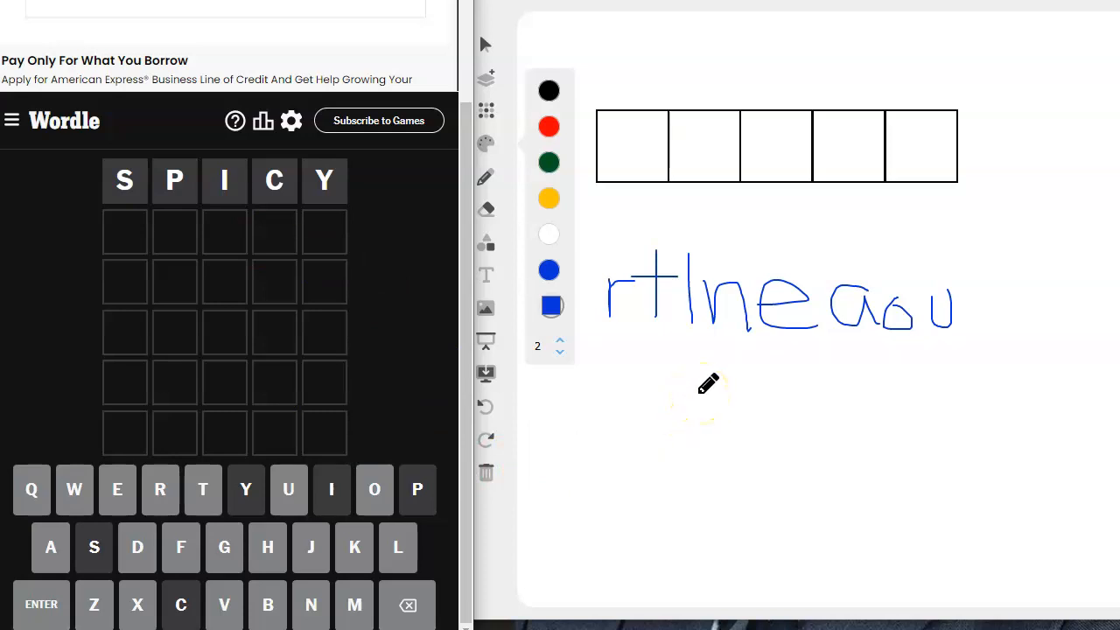
{"action": "mouse_move", "coordinate": [595, 386]}
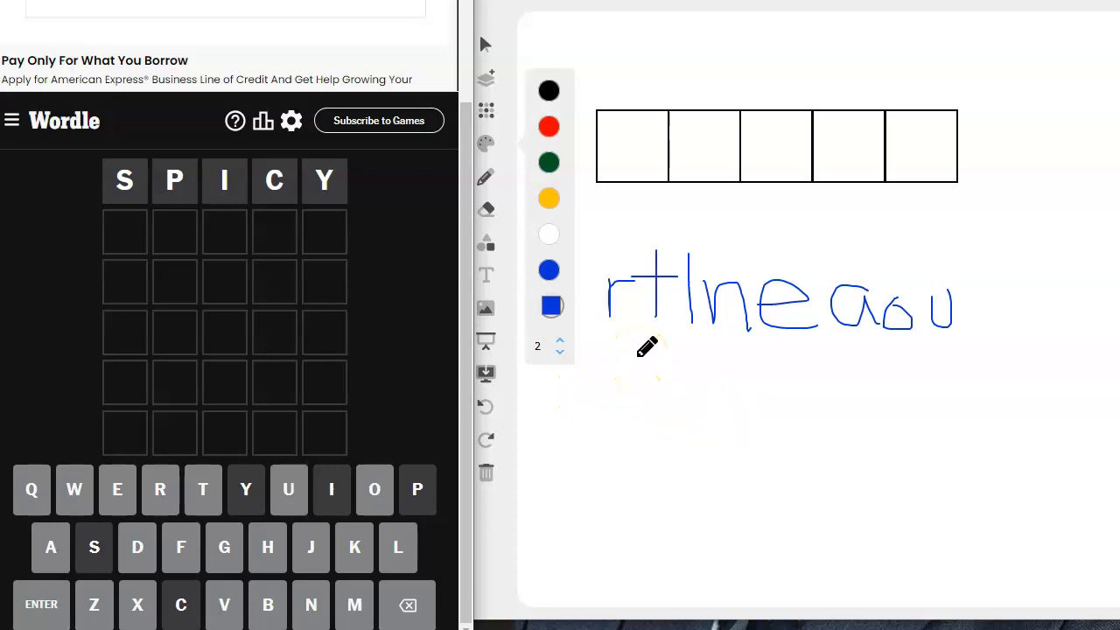
{"action": "mouse_move", "coordinate": [674, 319]}
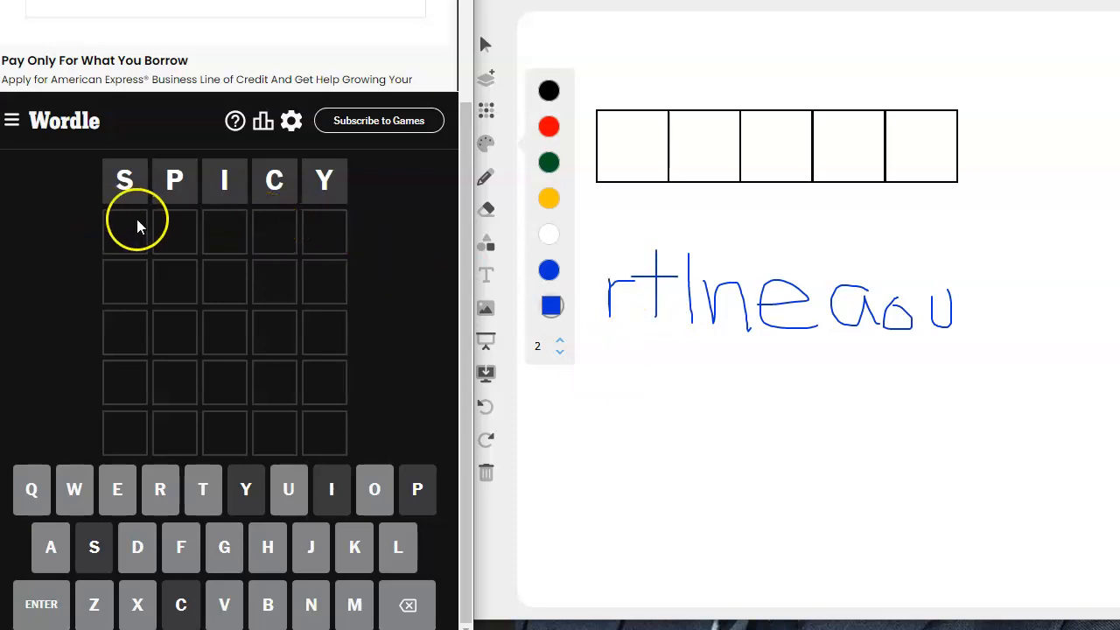
Enter RATED as the second guess (D correct in fifth spot) and undo the latest whiteboard strokes
{"action": "type", "text": "RATE"}
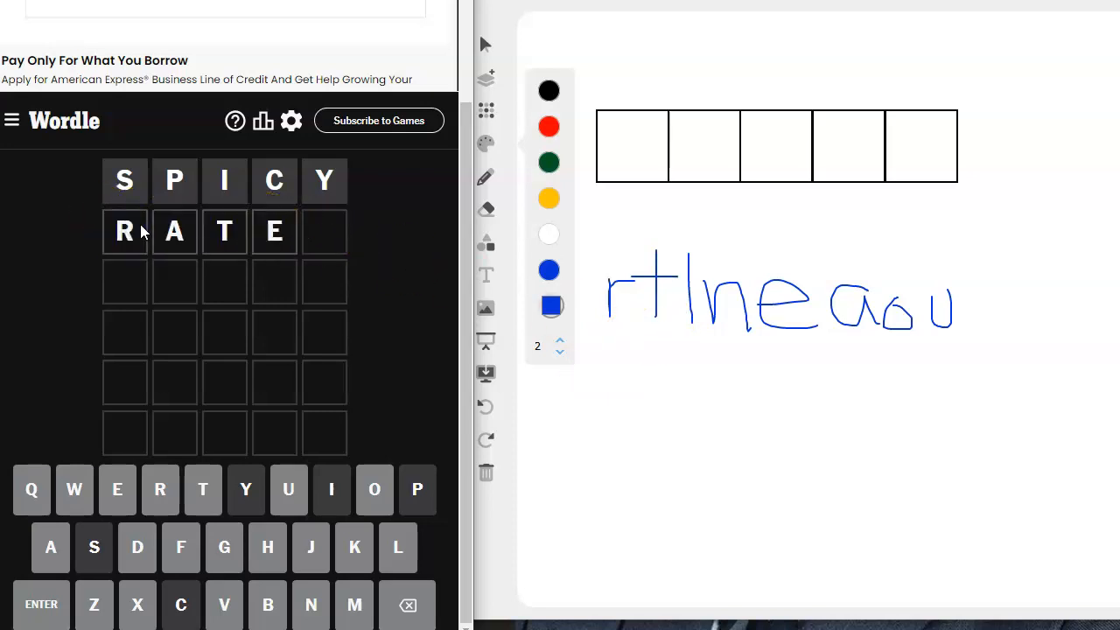
{"action": "type", "text": "D"}
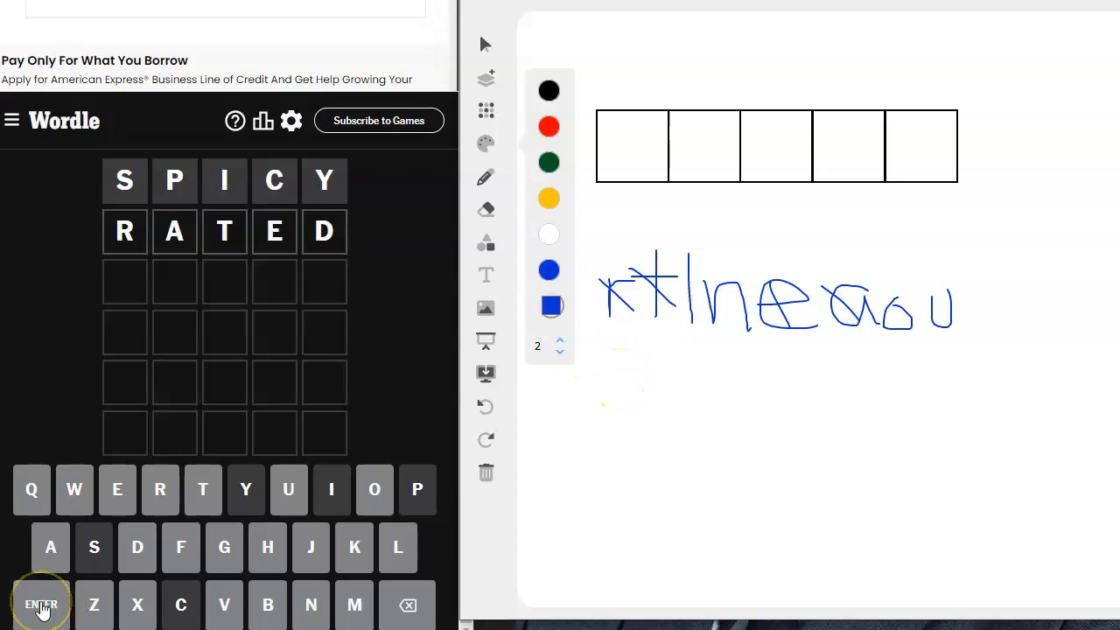
{"action": "left_click", "coordinate": [42, 604]}
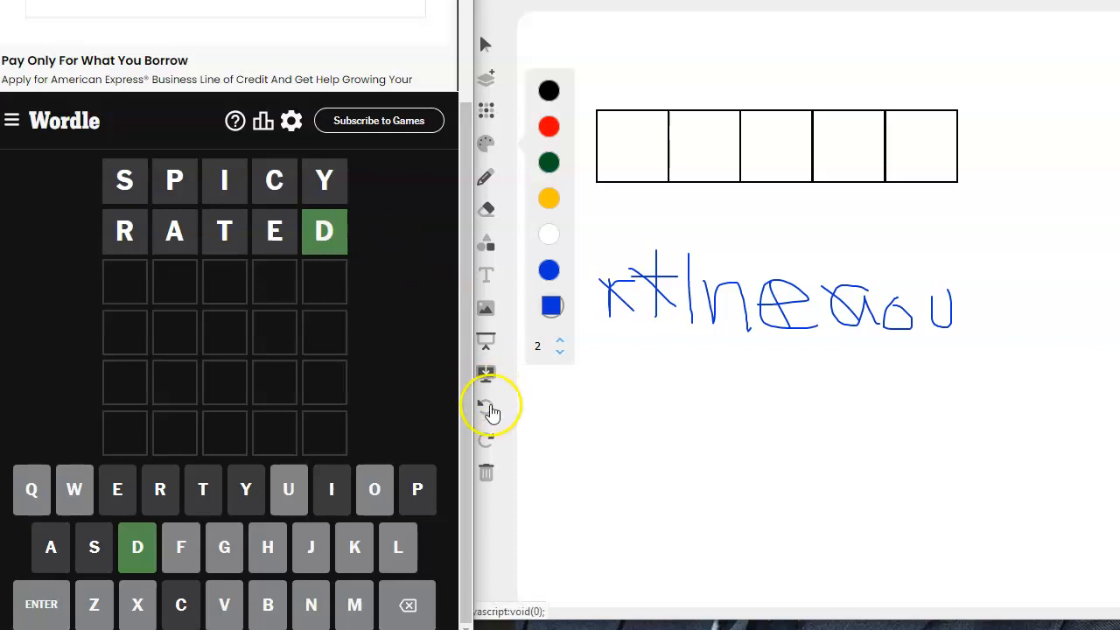
{"action": "left_click", "coordinate": [486, 406]}
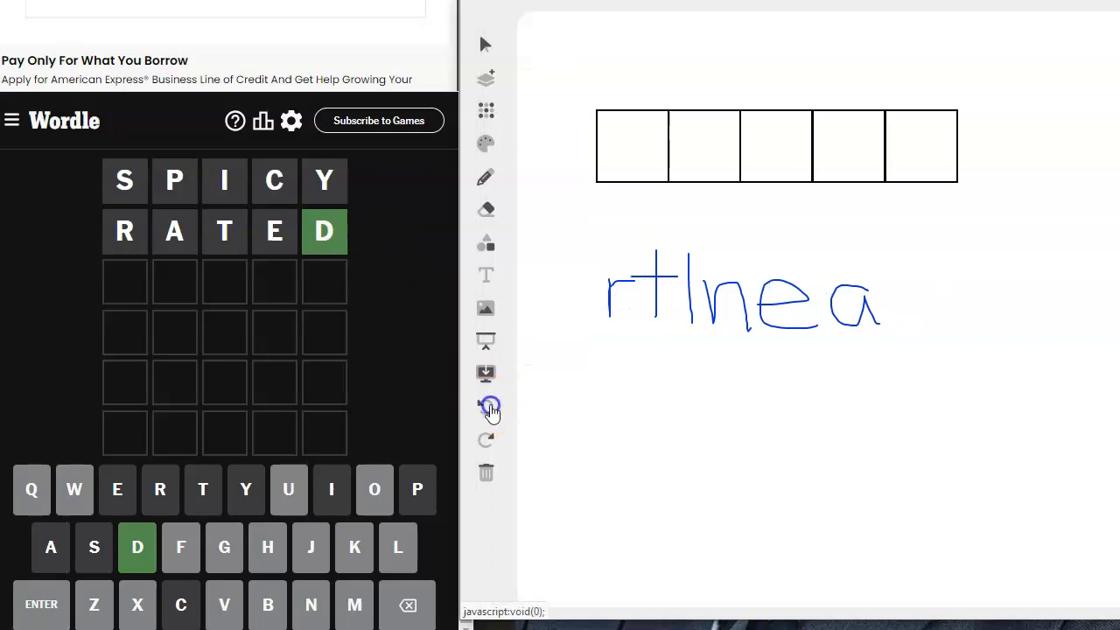
Clear the remaining old helper letters and return to the freehand pen
{"action": "left_click", "coordinate": [486, 404]}
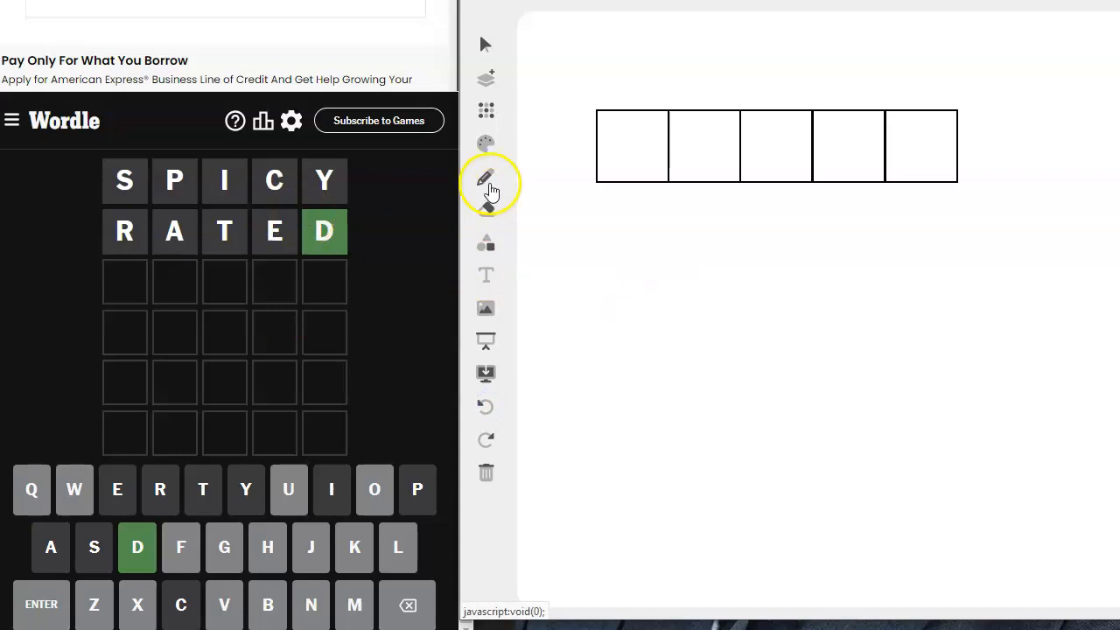
{"action": "left_click", "coordinate": [486, 179]}
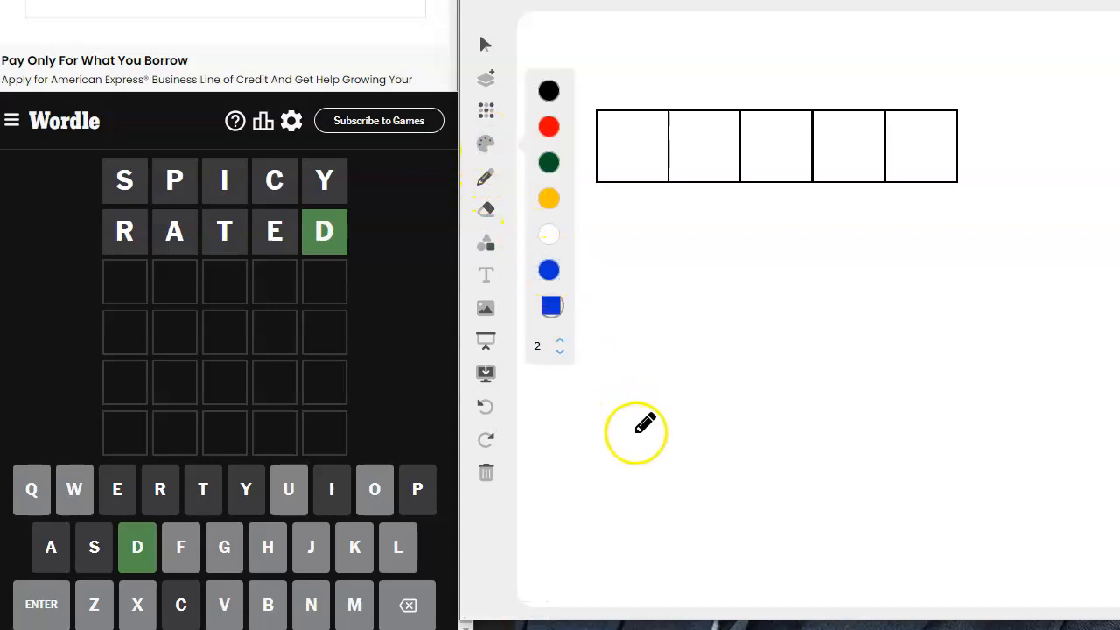
Sketch the new blue helper letters l, n, o and u below the boxes
{"action": "left_click_drag", "start_coordinate": [648, 411], "coordinate": [691, 455]}
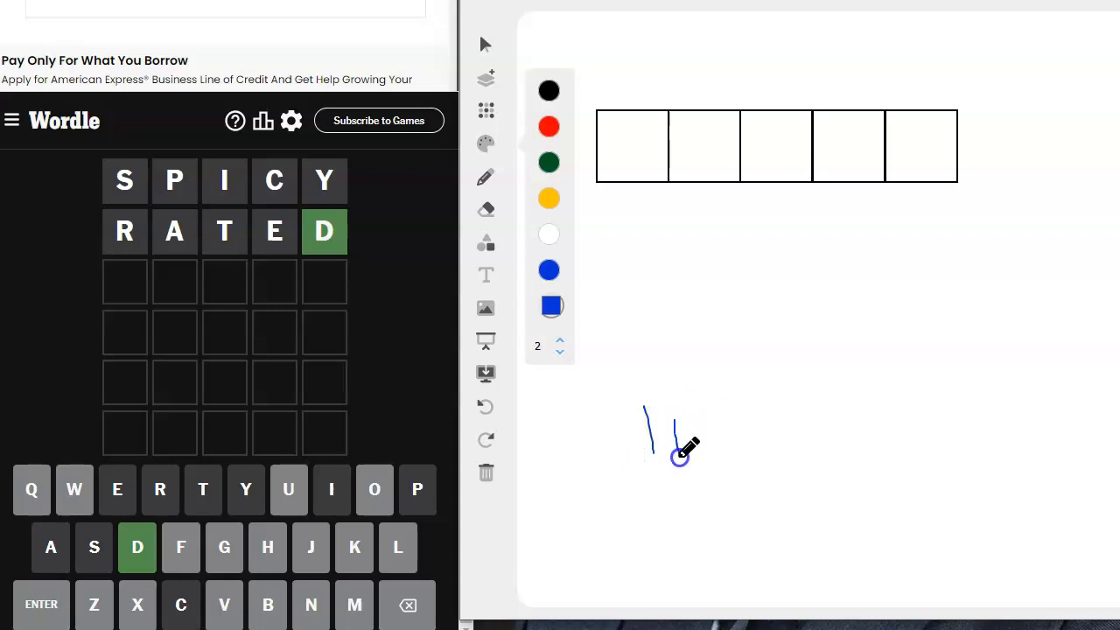
{"action": "left_click_drag", "start_coordinate": [679, 455], "coordinate": [714, 455]}
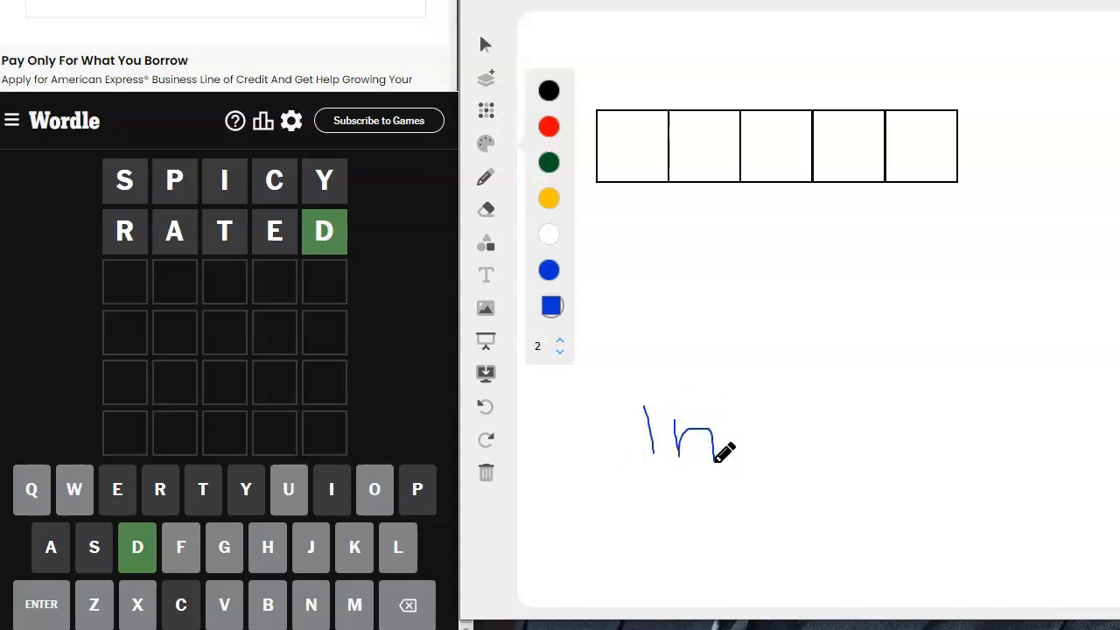
{"action": "left_click_drag", "start_coordinate": [718, 438], "coordinate": [749, 452]}
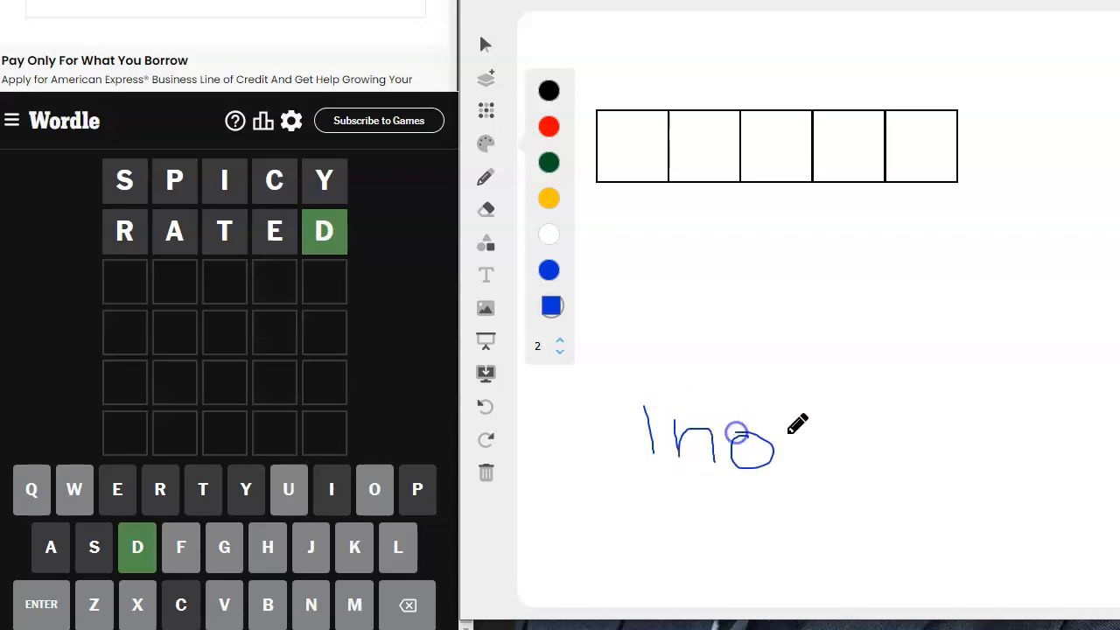
{"action": "left_click_drag", "start_coordinate": [744, 428], "coordinate": [808, 469]}
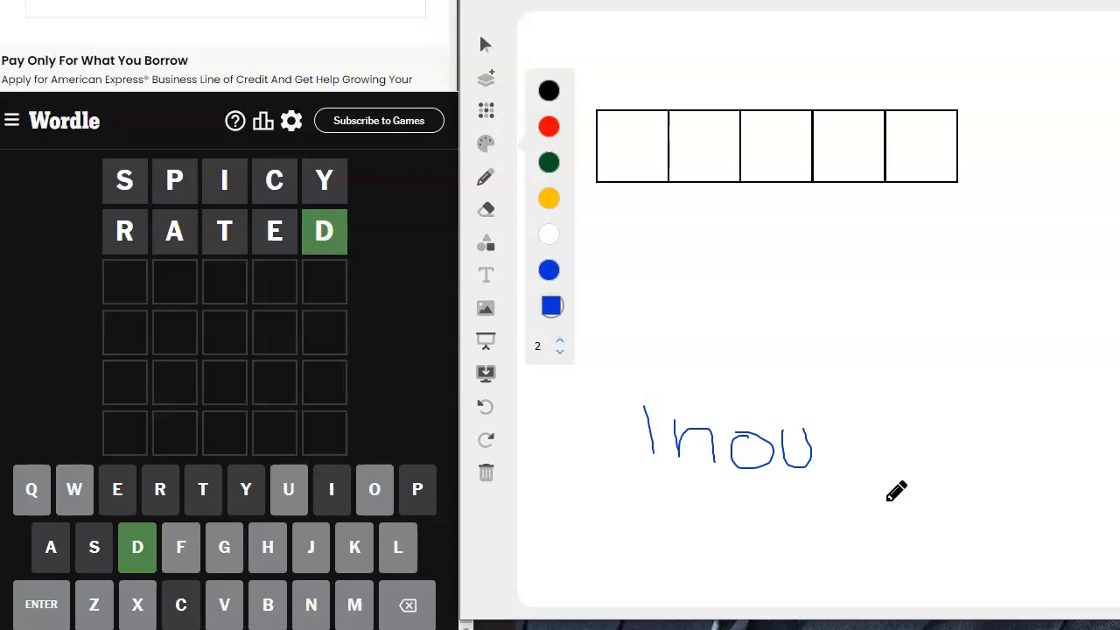
{"action": "mouse_move", "coordinate": [396, 438]}
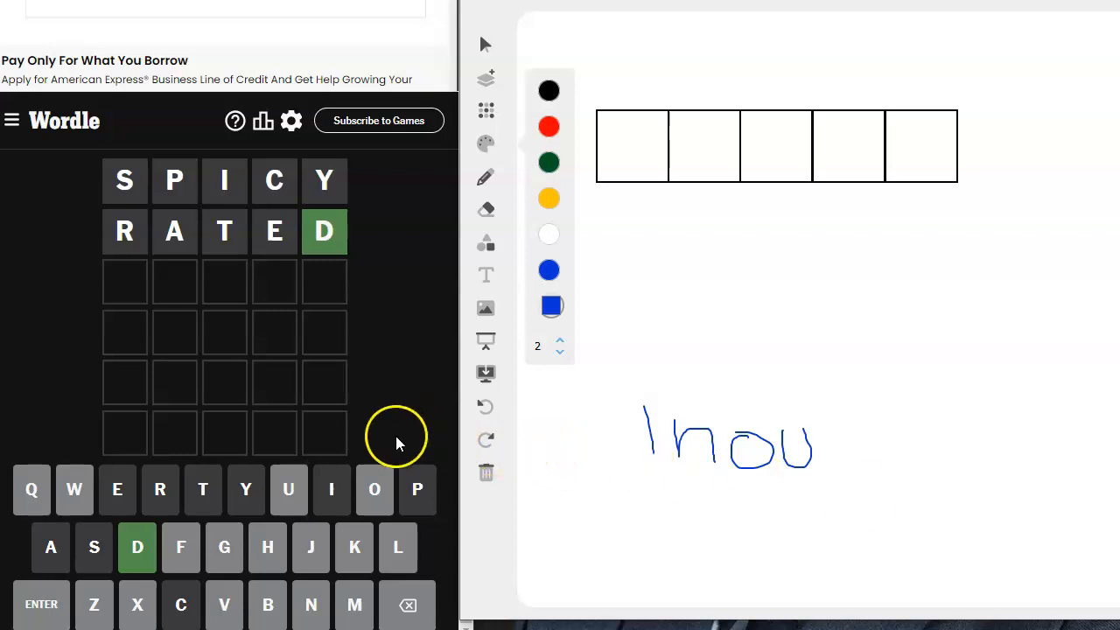
{"action": "mouse_move", "coordinate": [394, 425]}
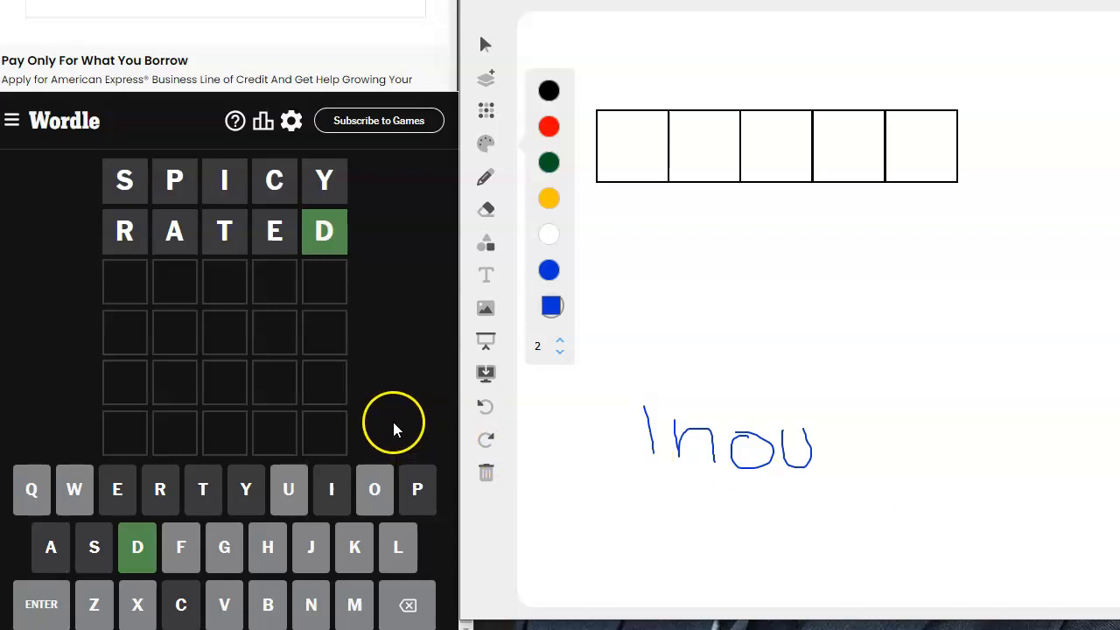
{"action": "mouse_move", "coordinate": [691, 486]}
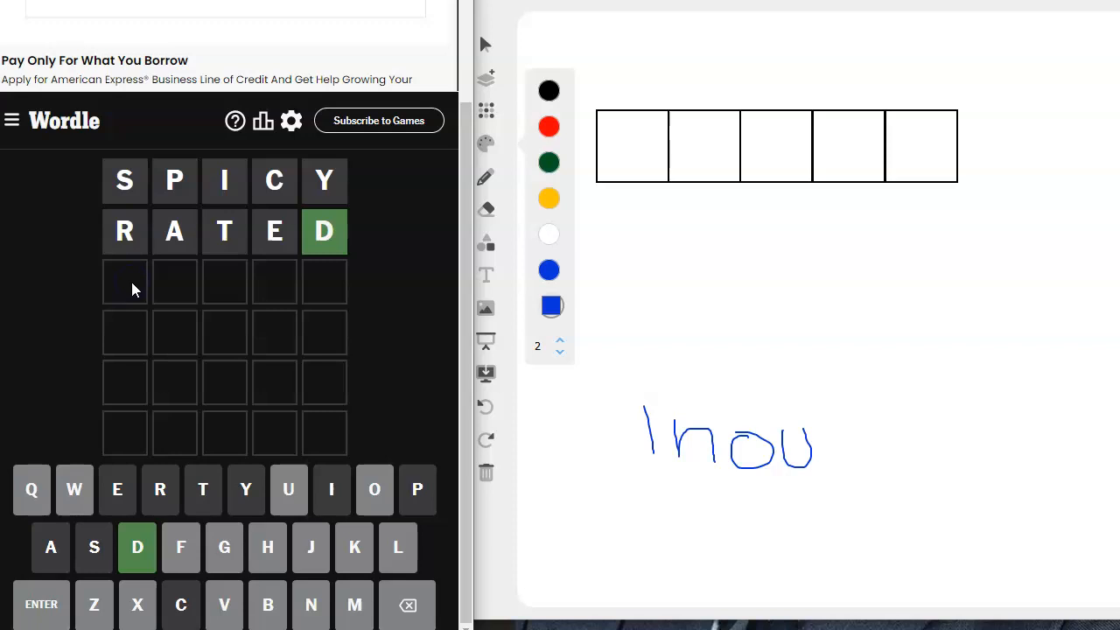
Type GHOUL into the third row and erase it again without submitting
{"action": "type", "text": "GHOUL"}
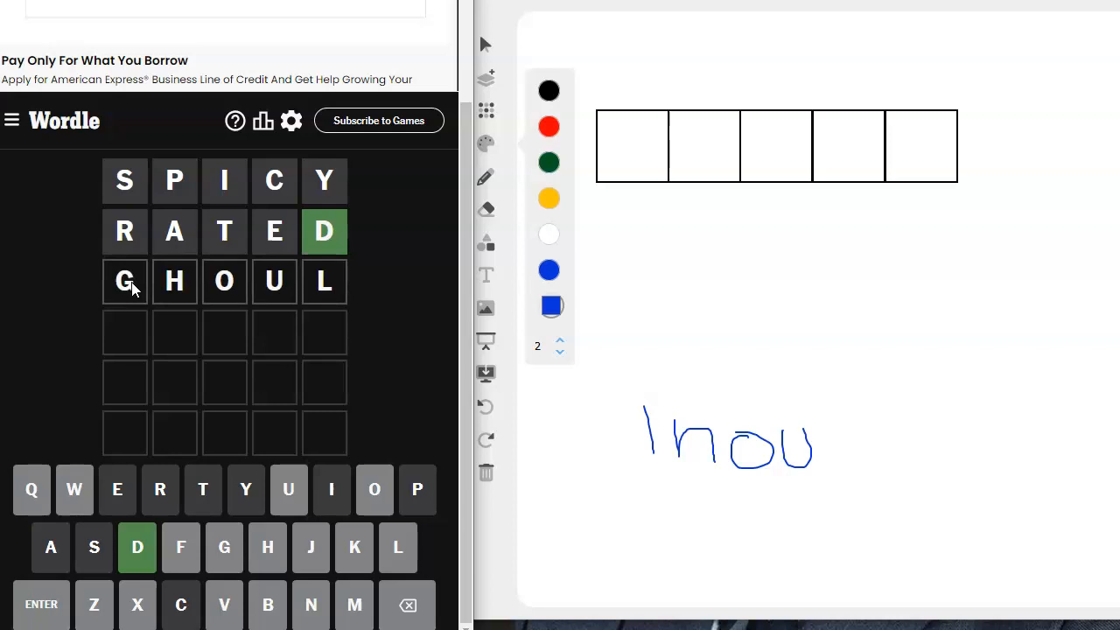
{"action": "mouse_move", "coordinate": [158, 360]}
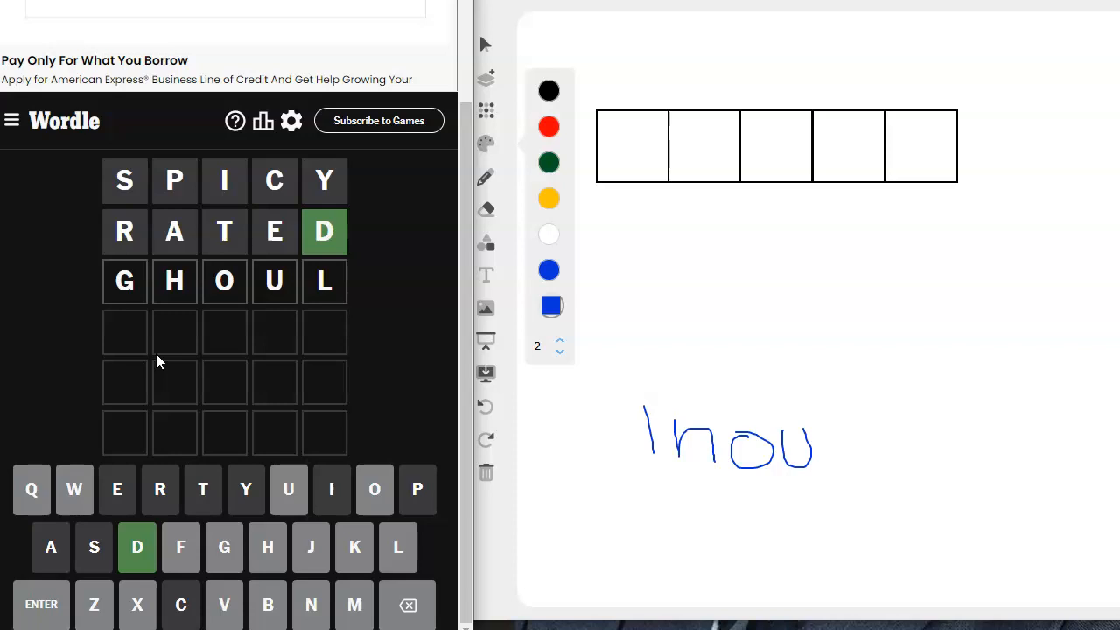
{"action": "mouse_move", "coordinate": [441, 358]}
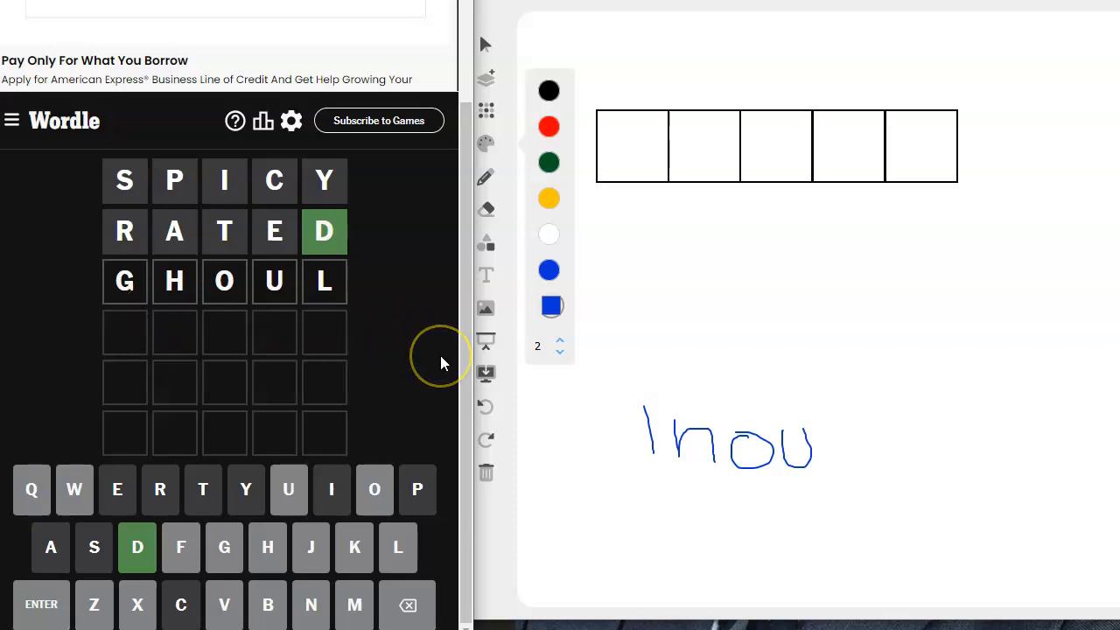
{"action": "mouse_move", "coordinate": [441, 362]}
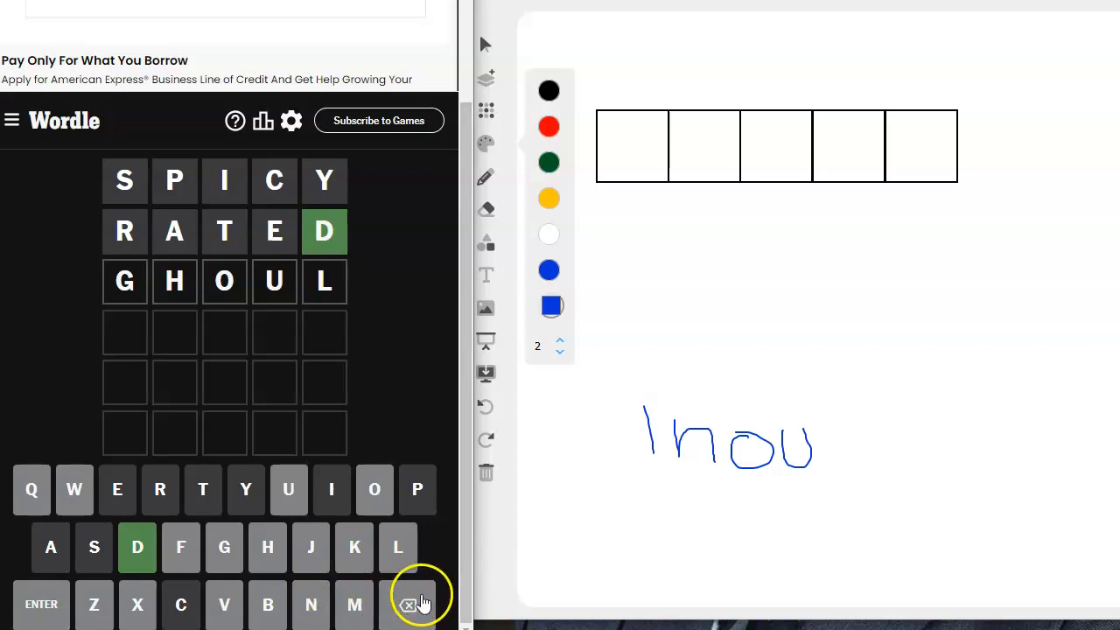
{"action": "left_click", "coordinate": [409, 604]}
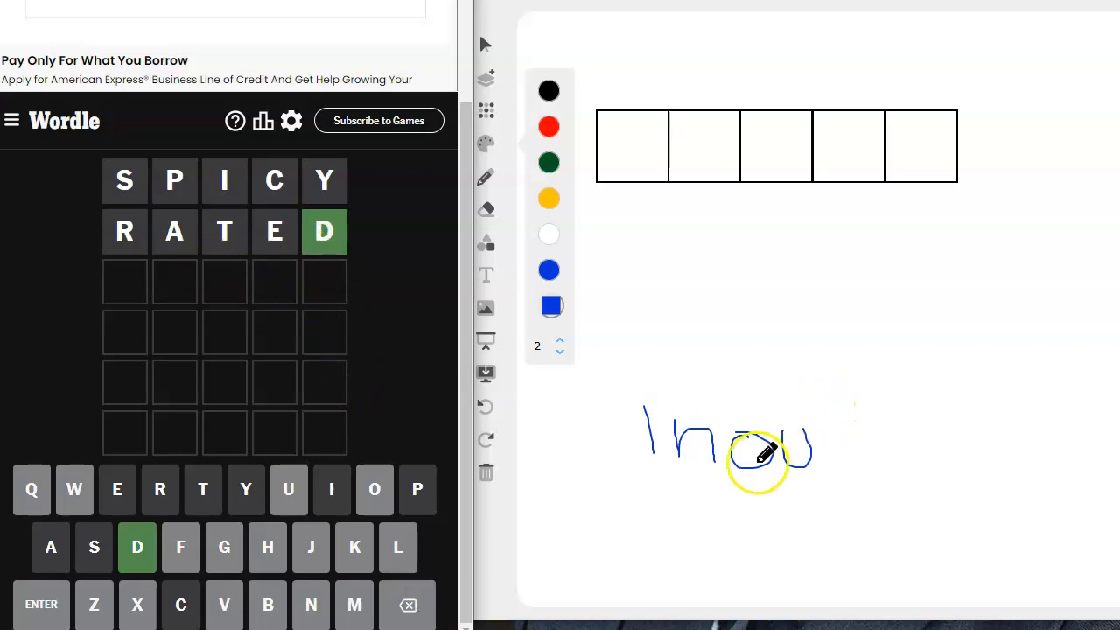
{"action": "mouse_move", "coordinate": [283, 294]}
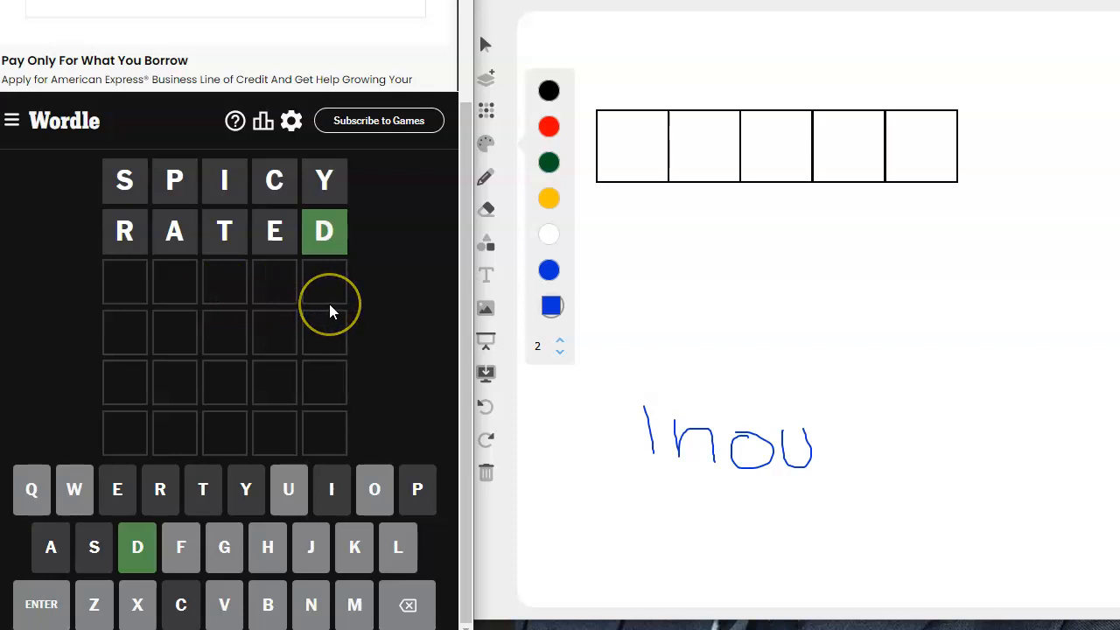
{"action": "mouse_move", "coordinate": [280, 581]}
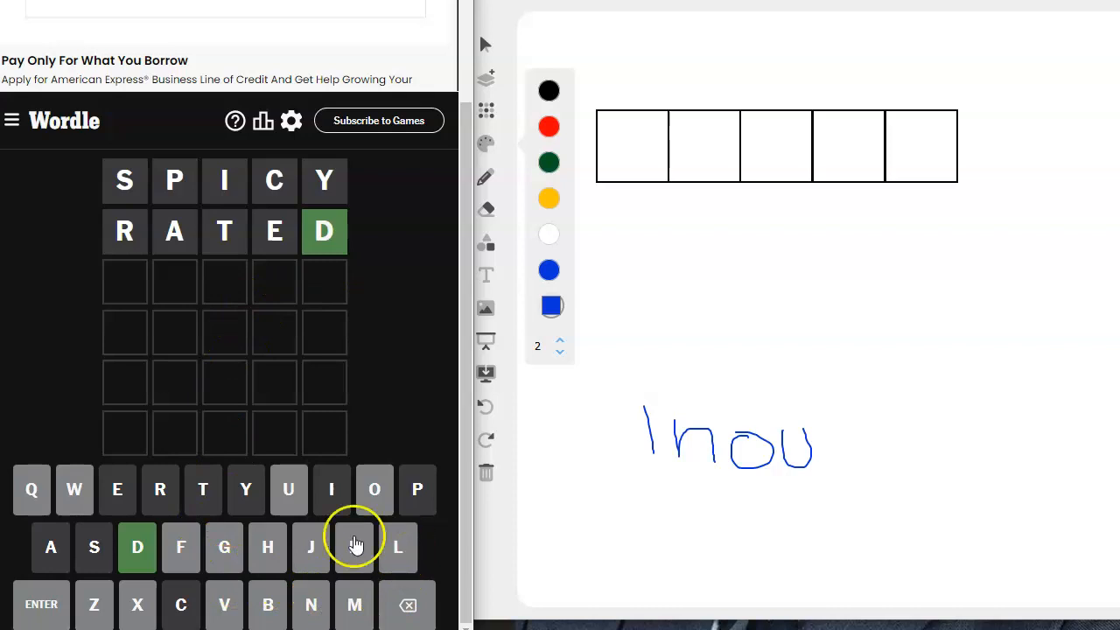
{"action": "mouse_move", "coordinate": [268, 546]}
{"action": "type", "text": "BLO"}
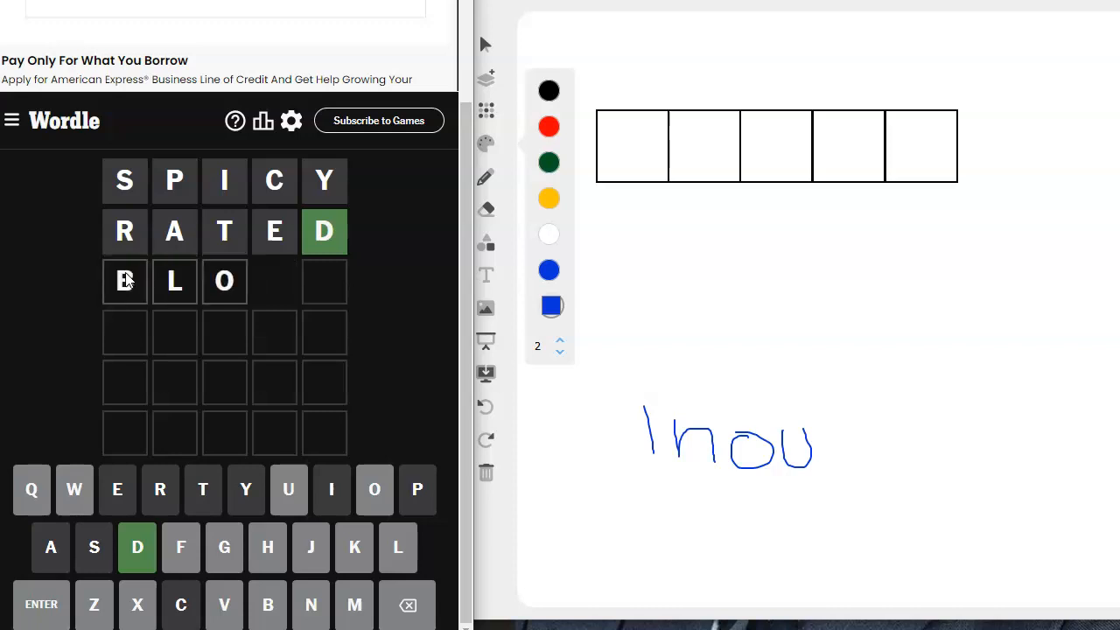
Complete BLOWN in the third row and submit it as the next guess
{"action": "type", "text": "WN"}
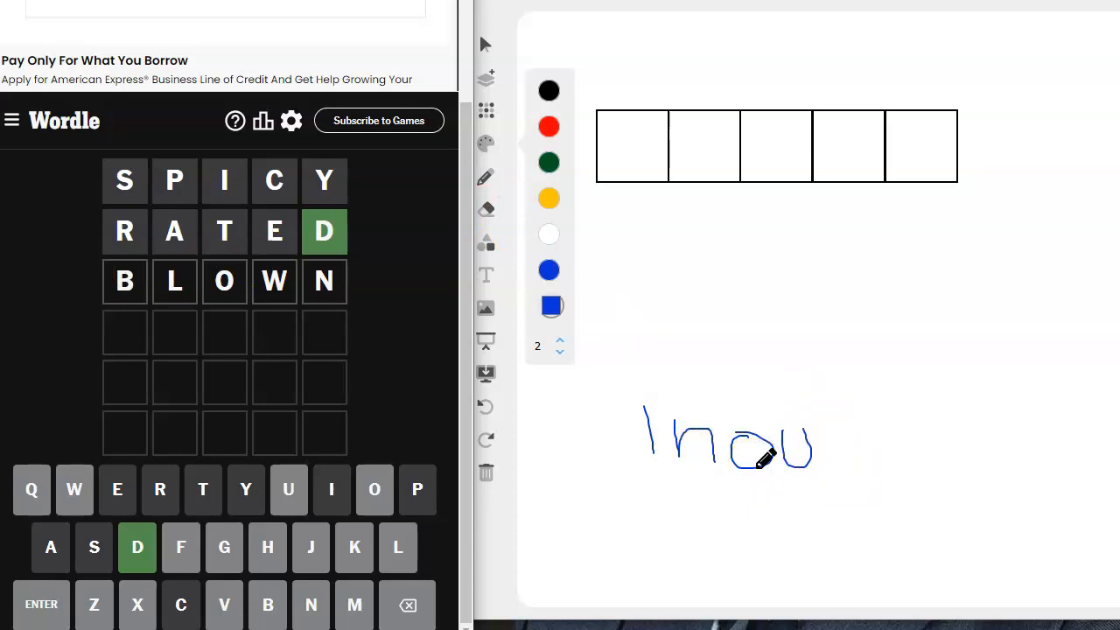
{"action": "left_click", "coordinate": [486, 406]}
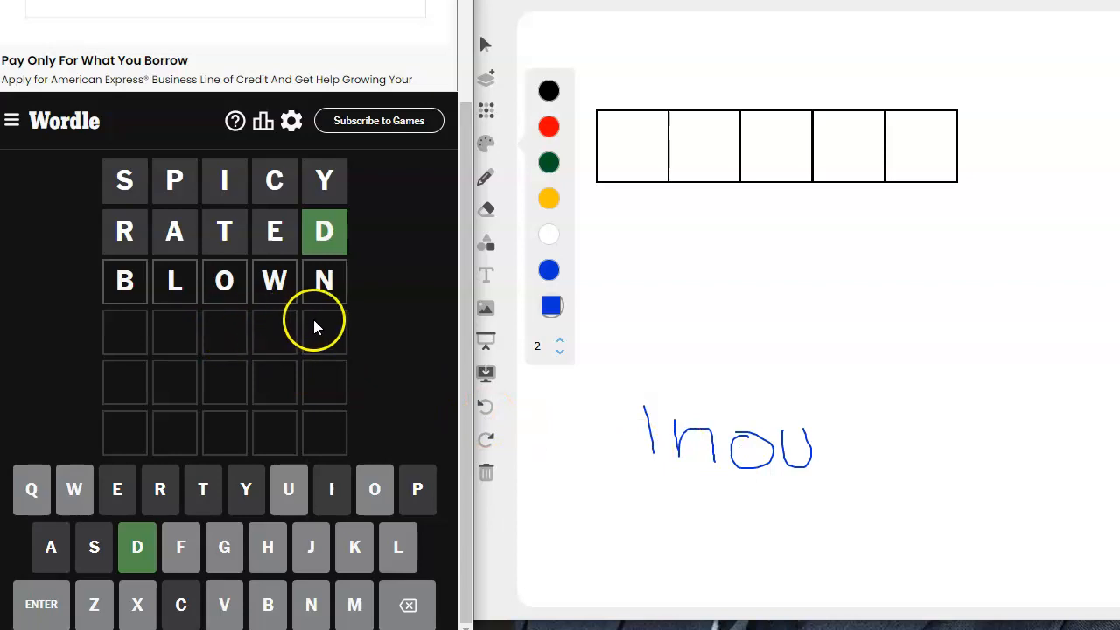
{"action": "mouse_move", "coordinate": [322, 329]}
{"action": "type", "text": "BLON"}
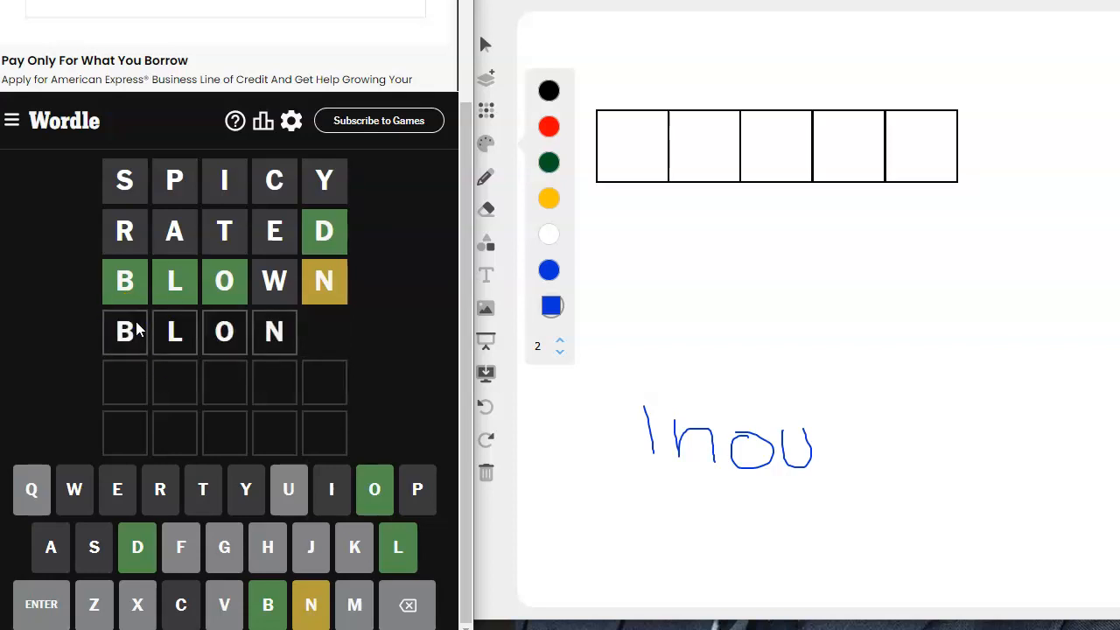
Finish BLOND to solve Wordle in four, dismiss the statistics, and undo the last whiteboard letter
{"action": "type", "text": "D"}
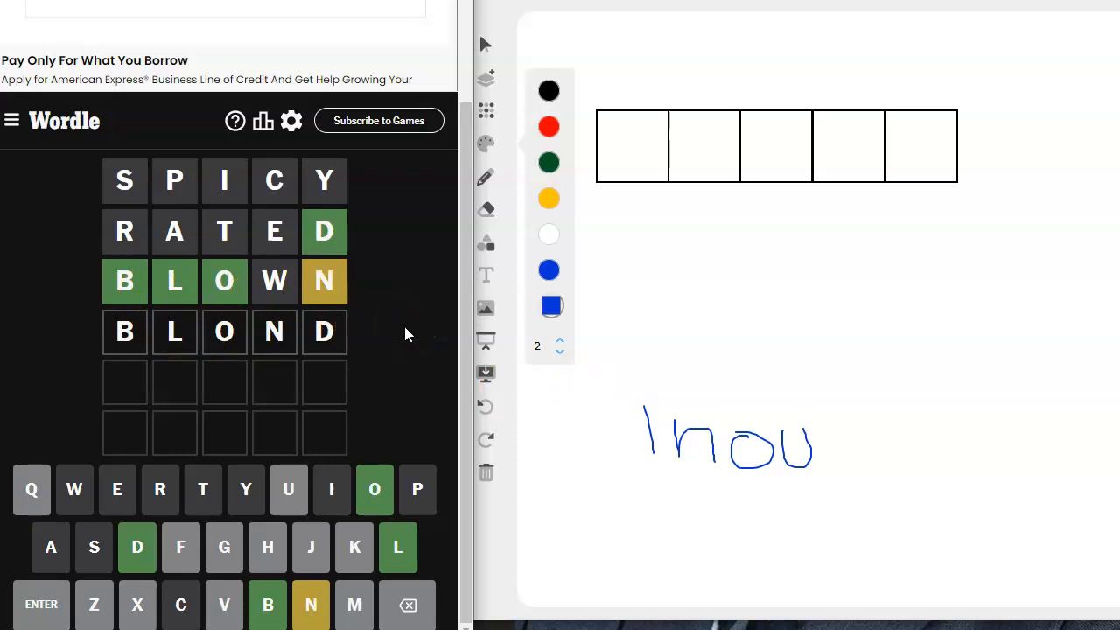
{"action": "mouse_move", "coordinate": [22, 543]}
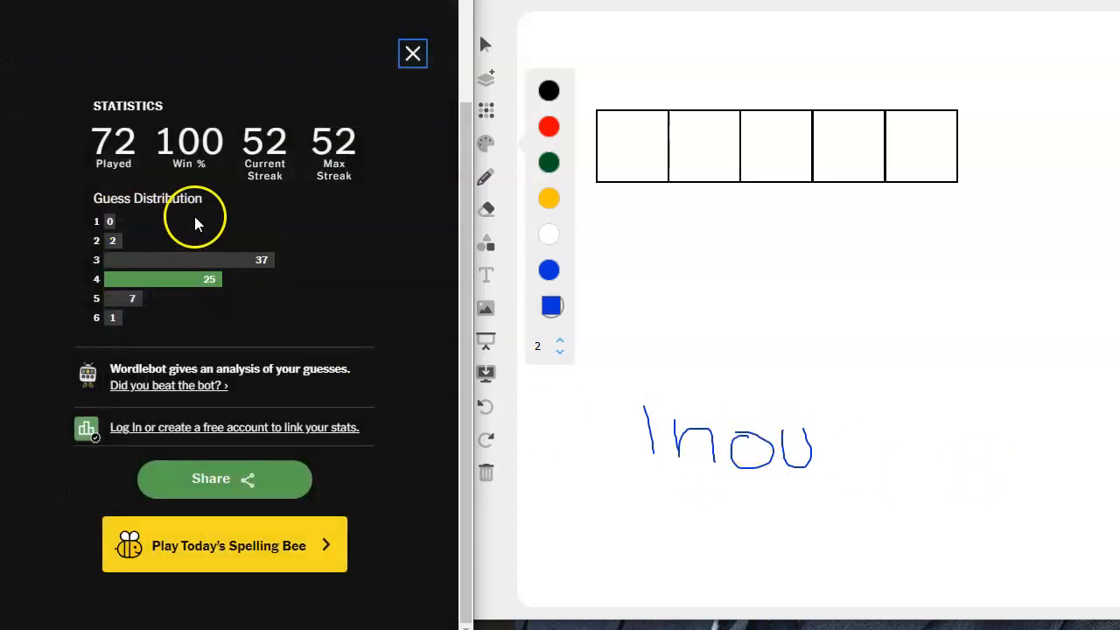
{"action": "left_click", "coordinate": [413, 53]}
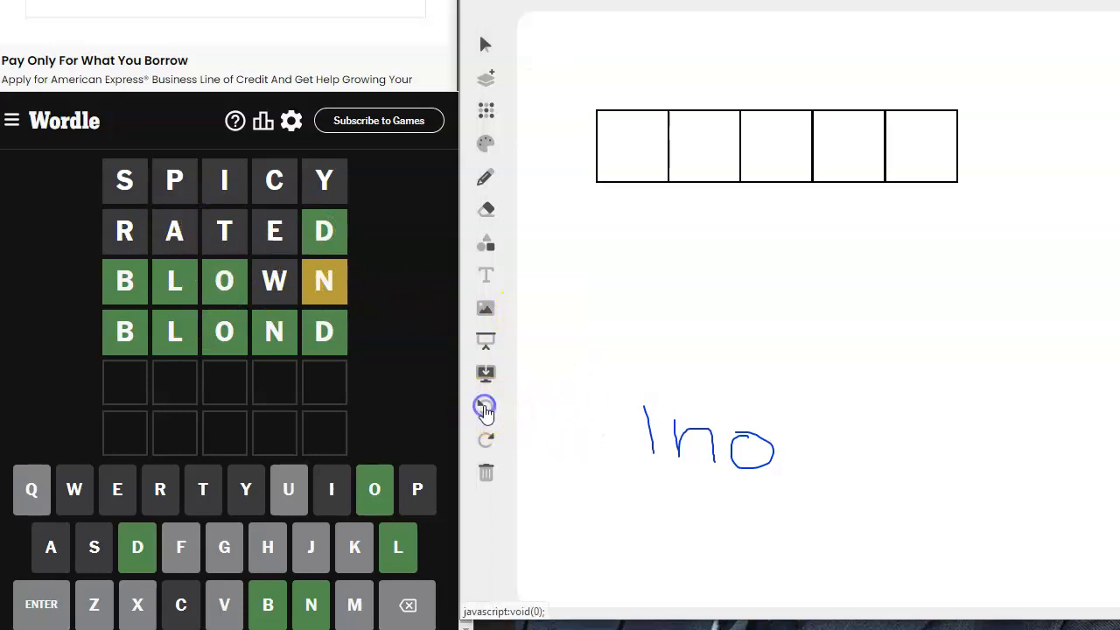
{"action": "left_click", "coordinate": [487, 405]}
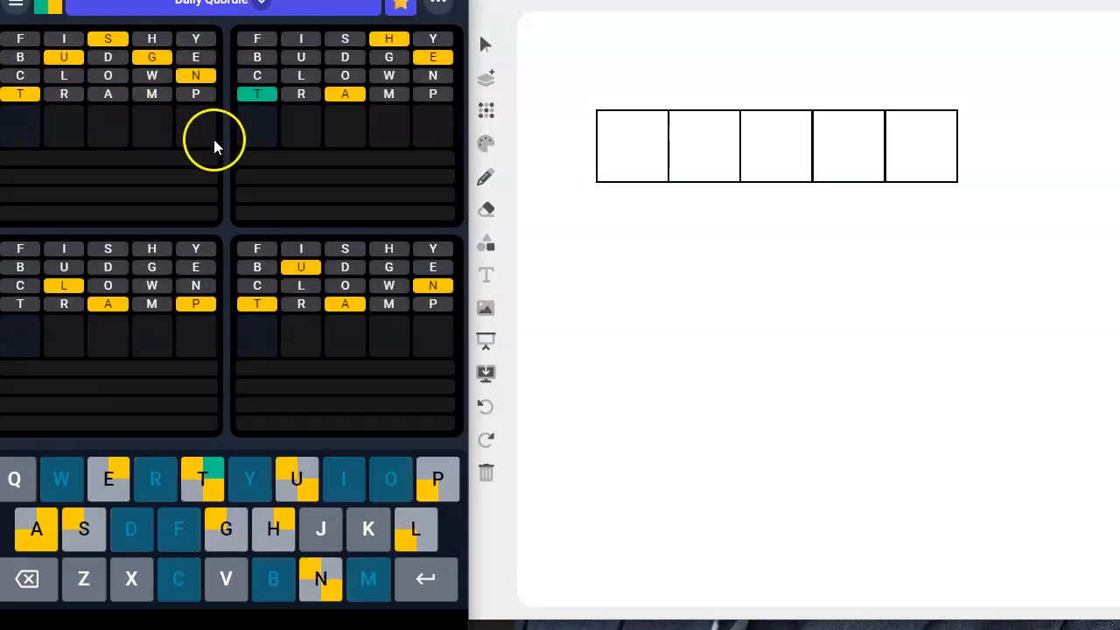
{"action": "mouse_move", "coordinate": [364, 105]}
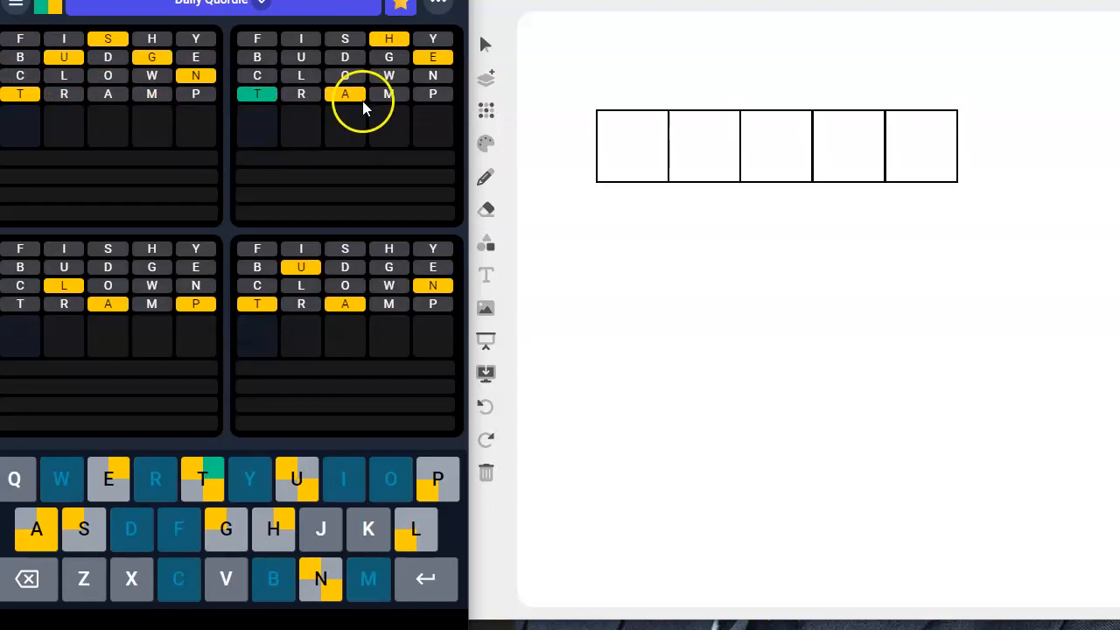
{"action": "mouse_move", "coordinate": [403, 96]}
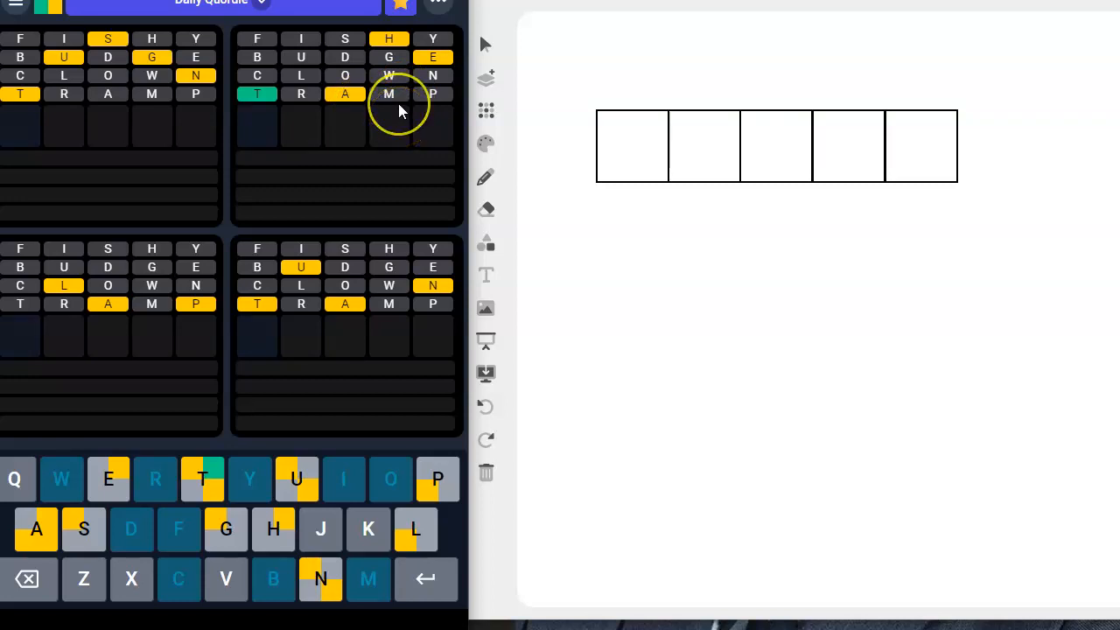
{"action": "mouse_move", "coordinate": [375, 114]}
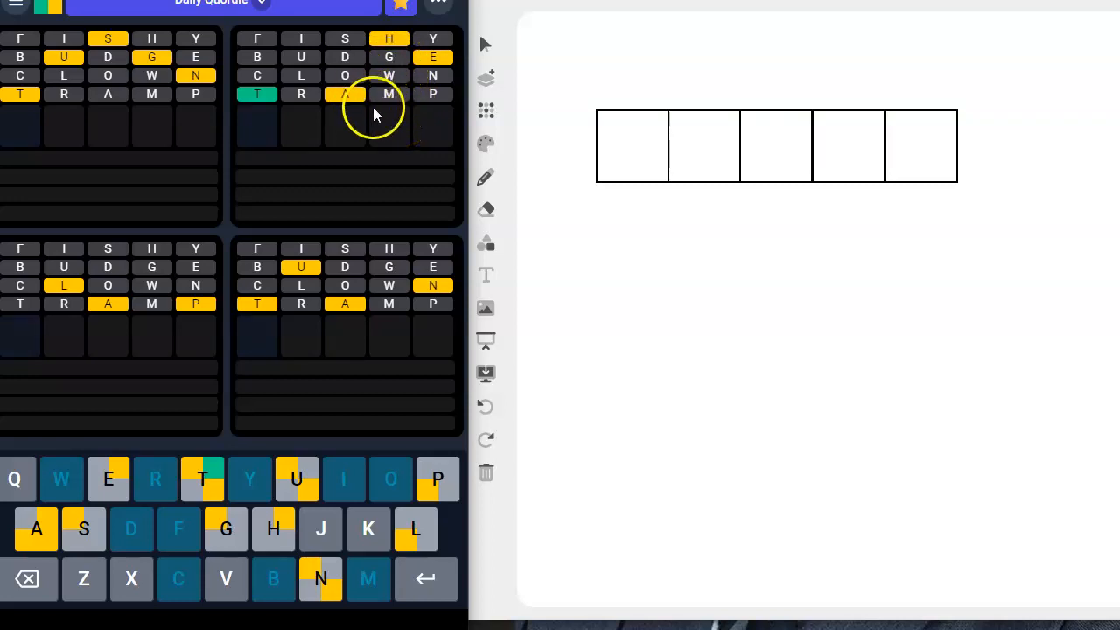
{"action": "mouse_move", "coordinate": [378, 136]}
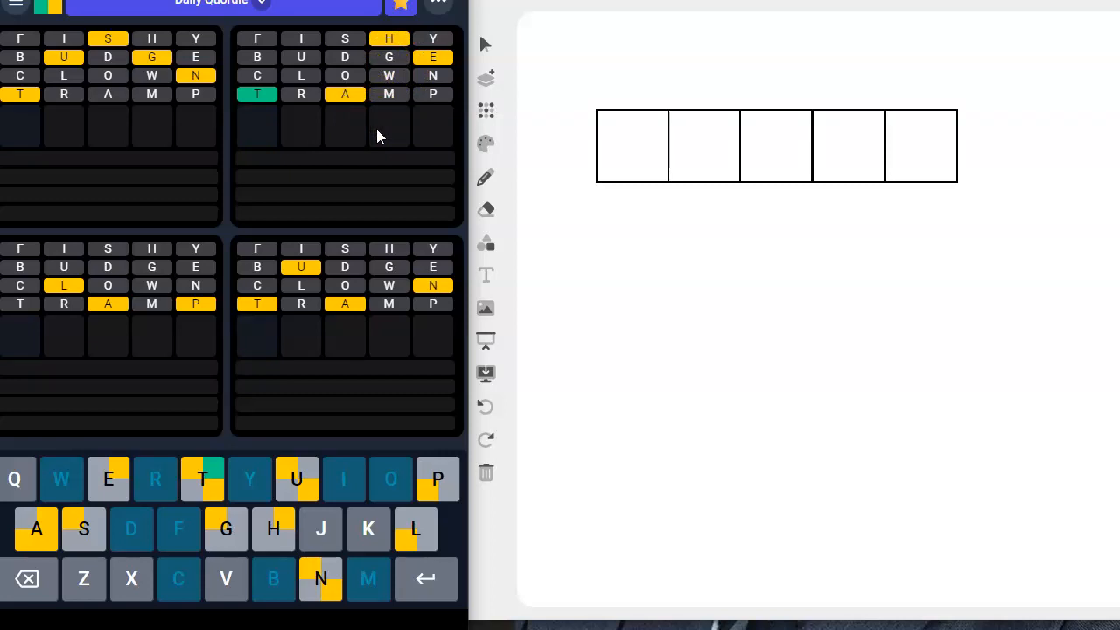
{"action": "mouse_move", "coordinate": [389, 44]}
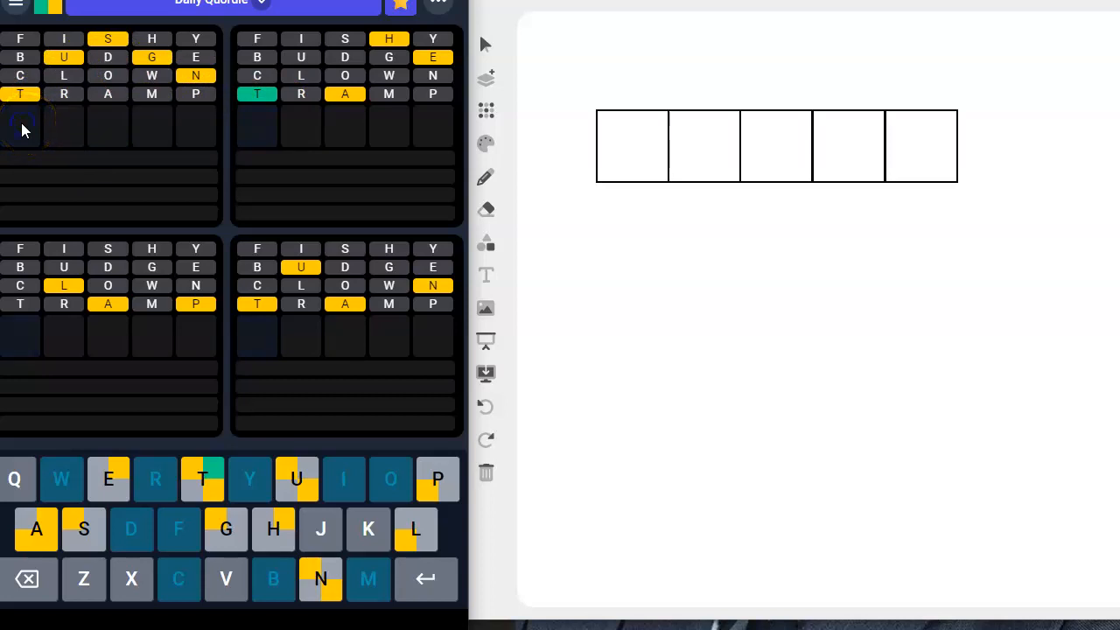
Type STUN toward the fifth Quordle guess STUNG
{"action": "type", "text": "STUNG"}
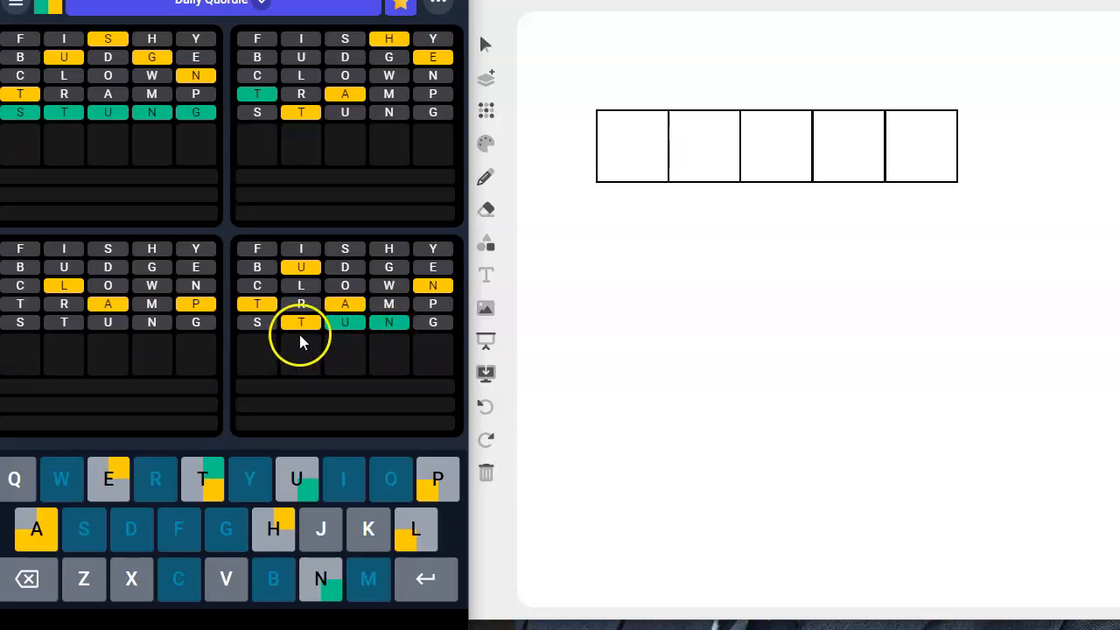
{"action": "mouse_move", "coordinate": [333, 336]}
{"action": "type", "text": "VAUNT"}
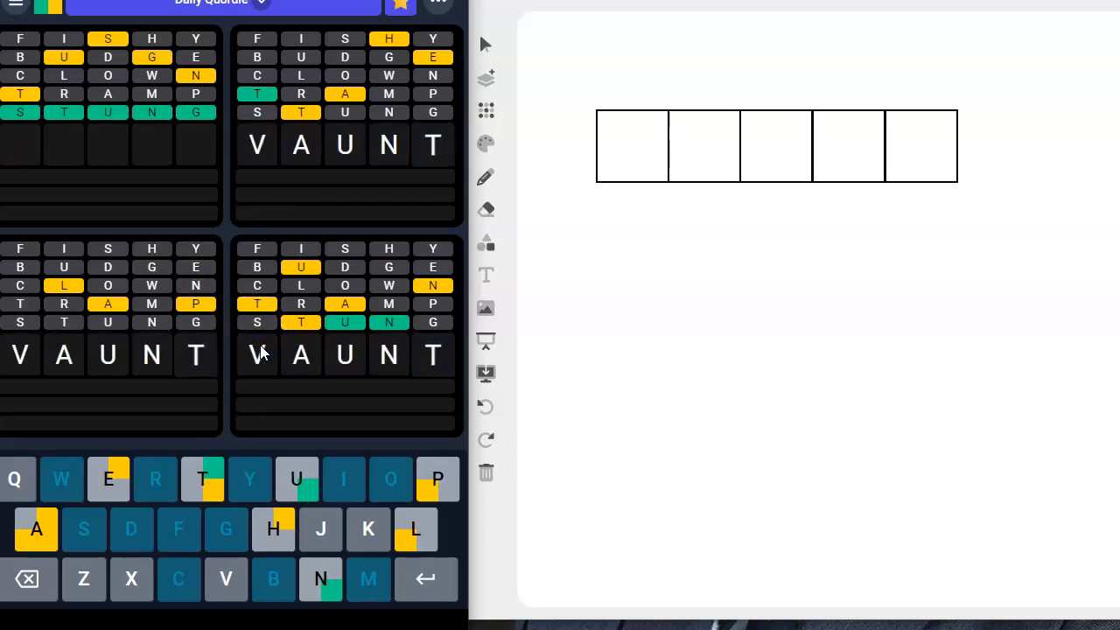
{"action": "mouse_move", "coordinate": [432, 354]}
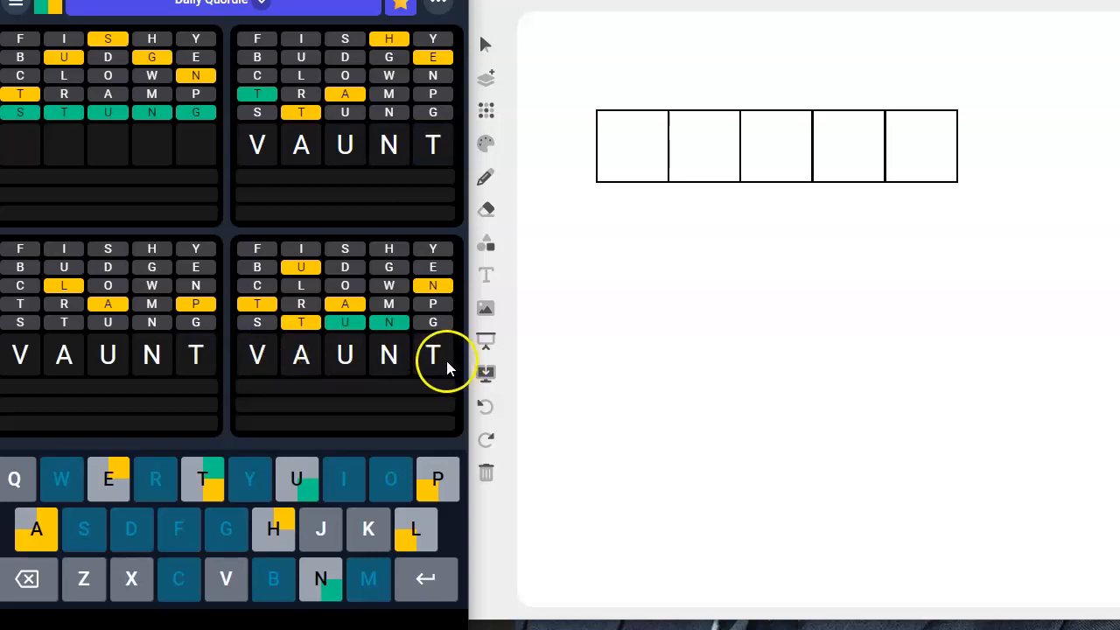
{"action": "mouse_move", "coordinate": [301, 358]}
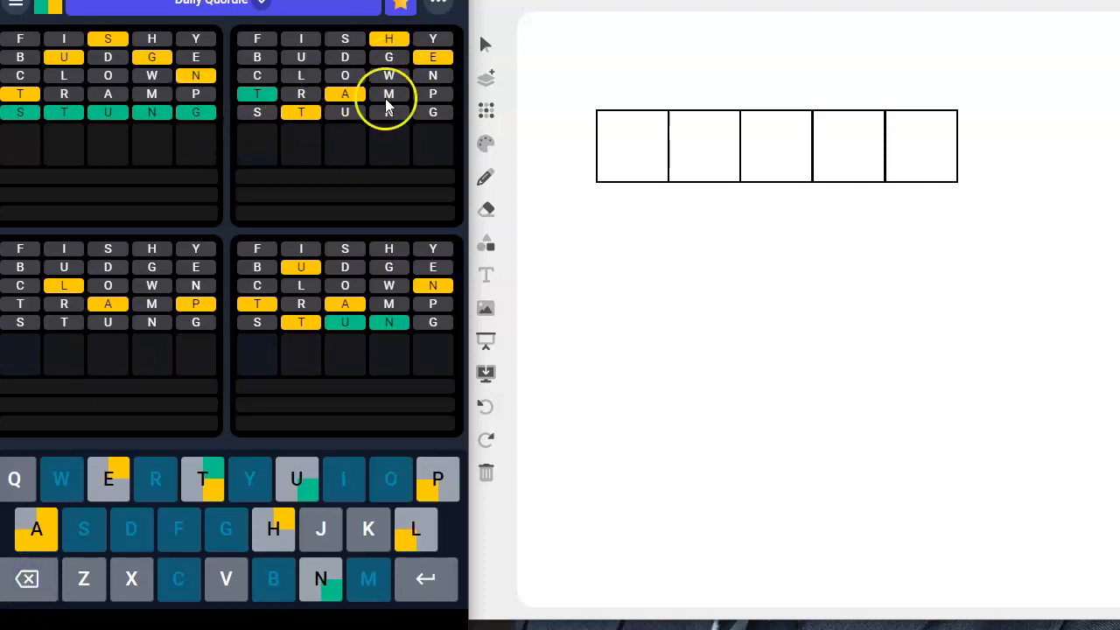
{"action": "mouse_move", "coordinate": [487, 143]}
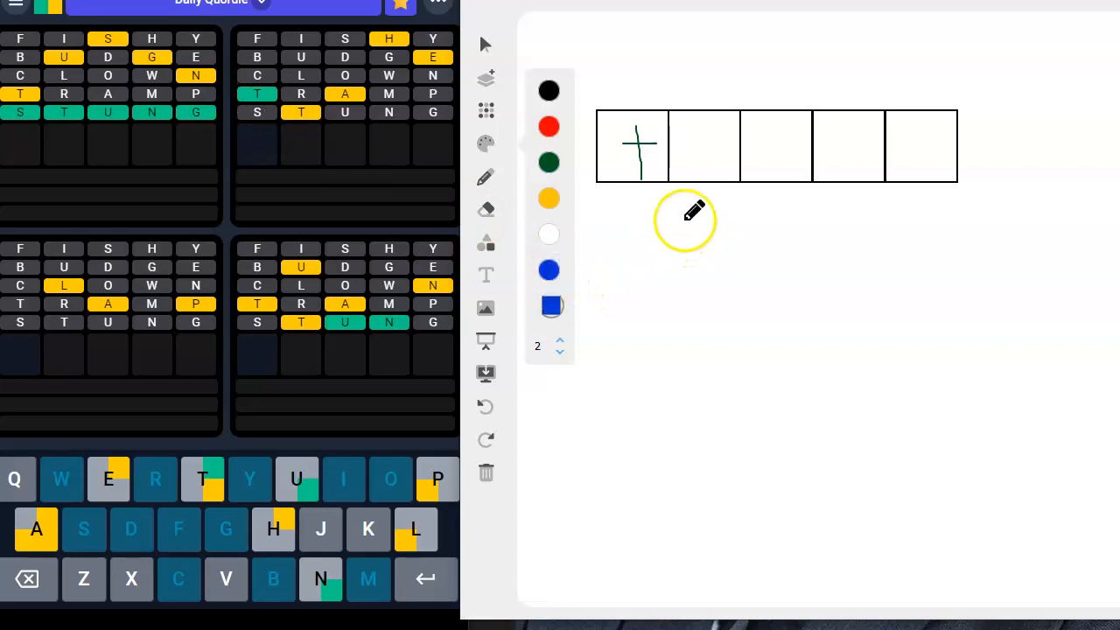
Sketch blue h, e and a candidate rows beneath the five-box template
{"action": "left_click_drag", "start_coordinate": [717, 206], "coordinate": [805, 254]}
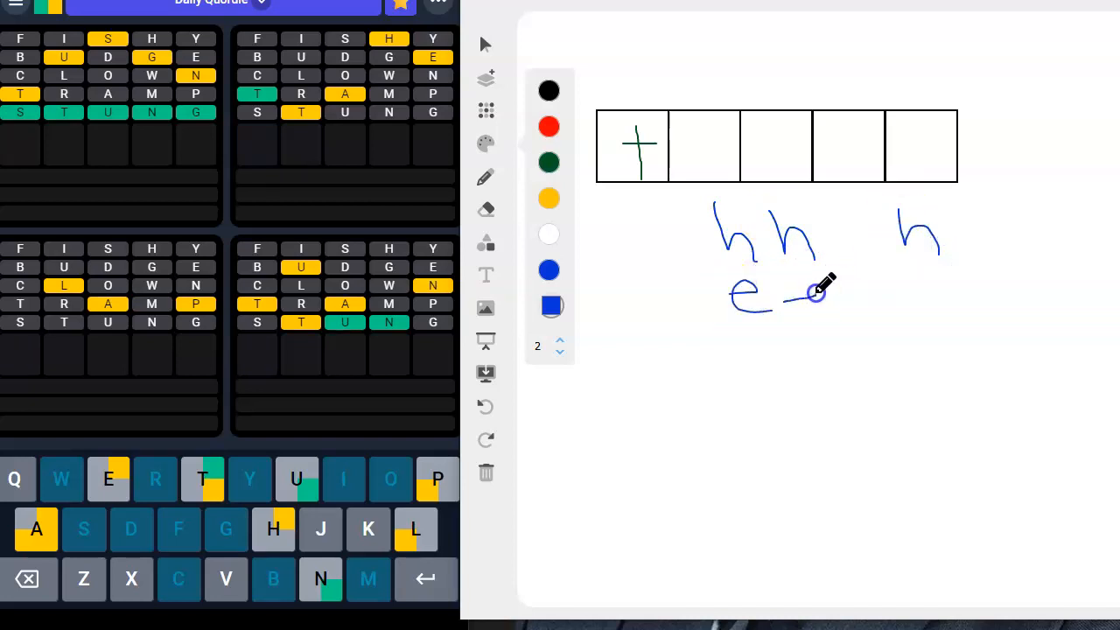
{"action": "left_click_drag", "start_coordinate": [791, 294], "coordinate": [884, 311]}
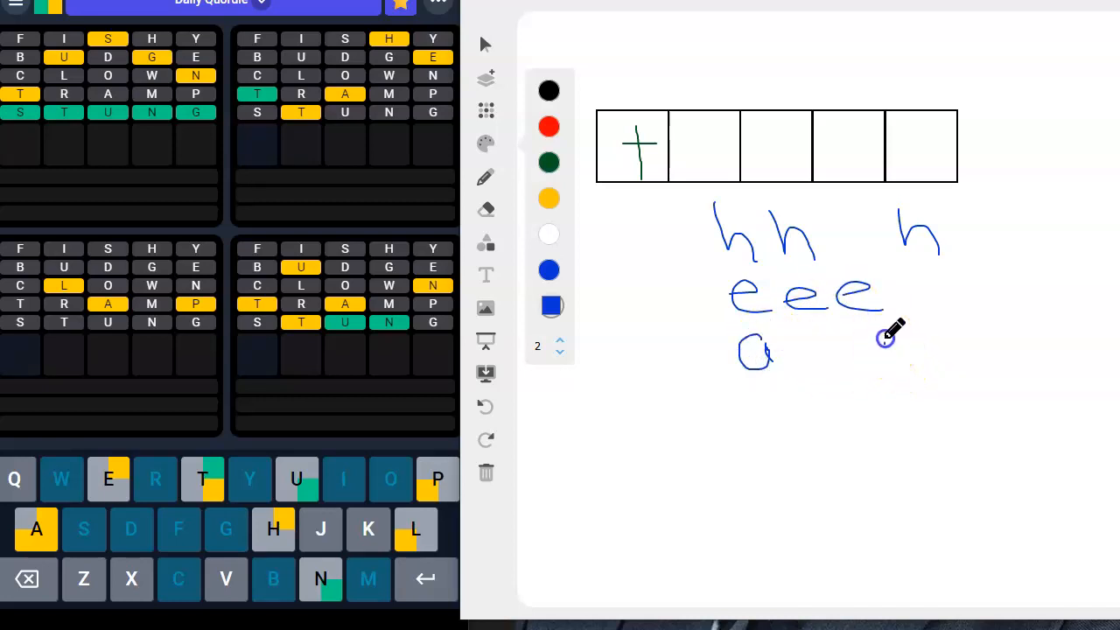
{"action": "left_click_drag", "start_coordinate": [861, 333], "coordinate": [942, 358]}
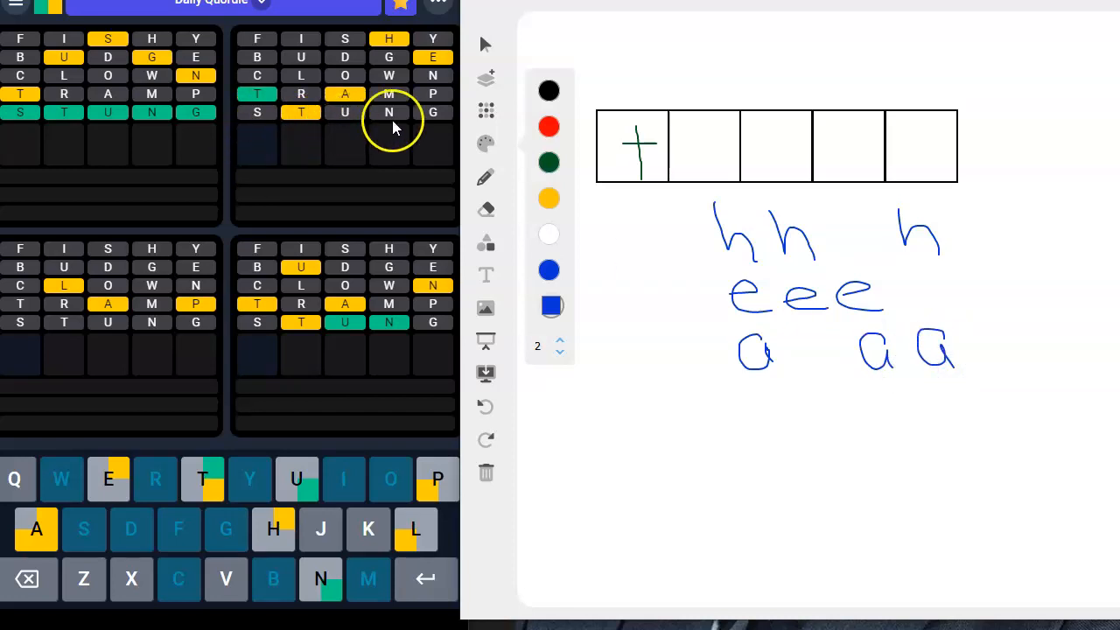
{"action": "mouse_move", "coordinate": [455, 126]}
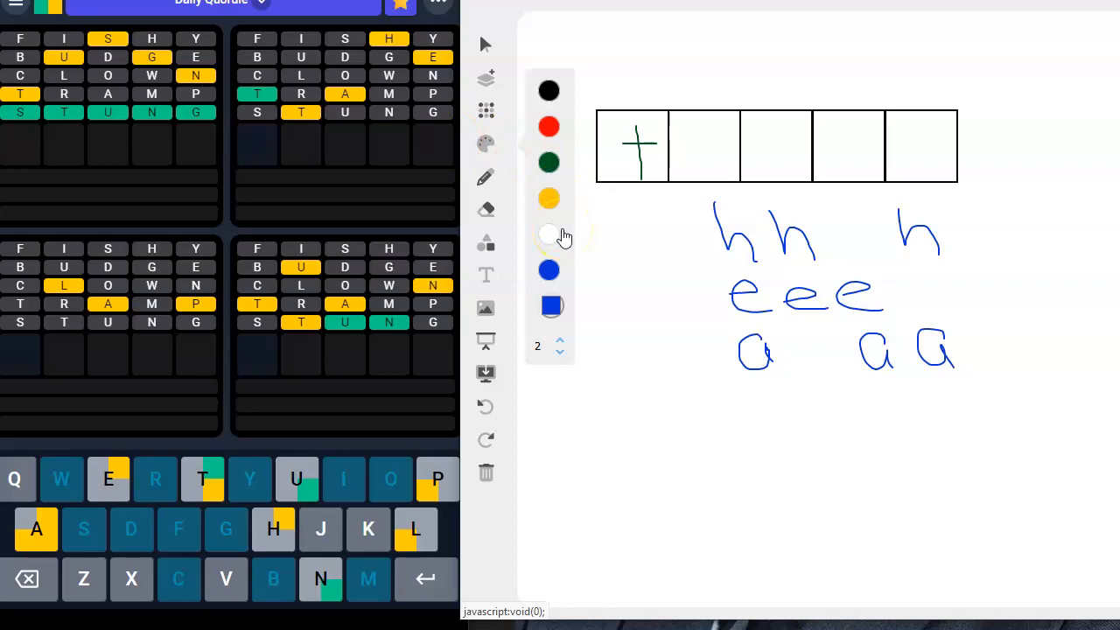
{"action": "left_click", "coordinate": [550, 196]}
{"action": "type", "text": "THETA"}
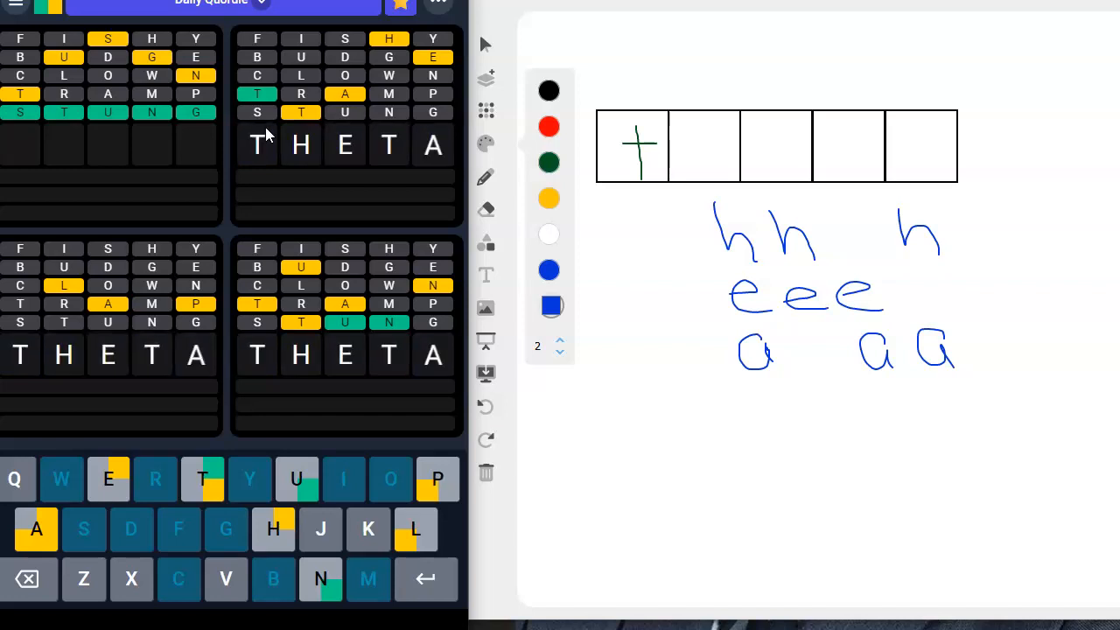
Submit THETA as the sixth guess, solving the top-right board
{"action": "key", "text": "Enter"}
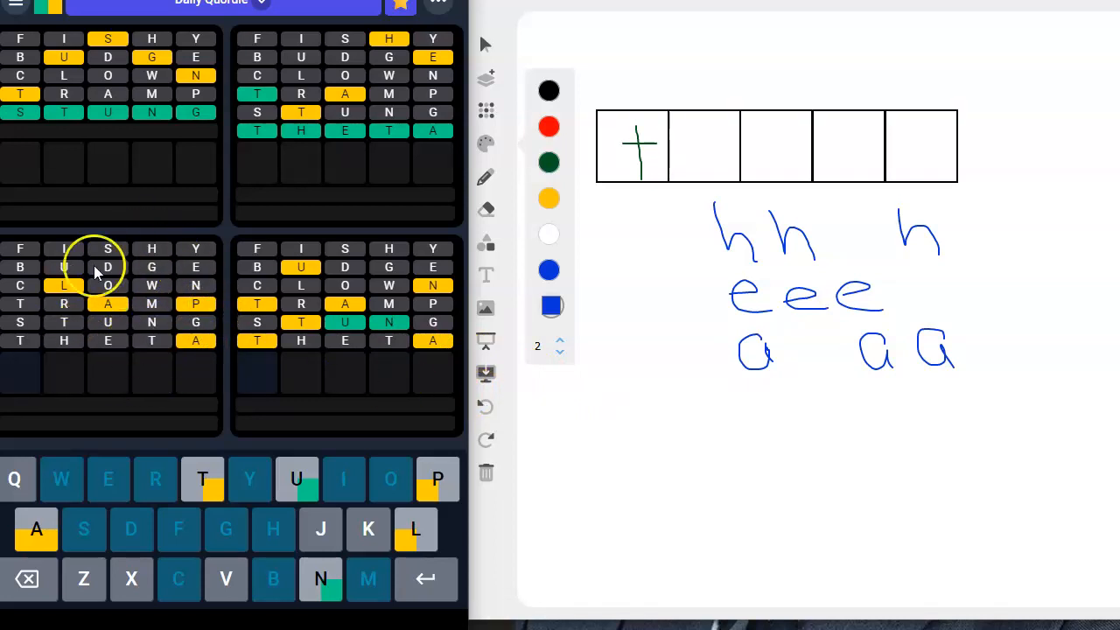
{"action": "mouse_move", "coordinate": [154, 294]}
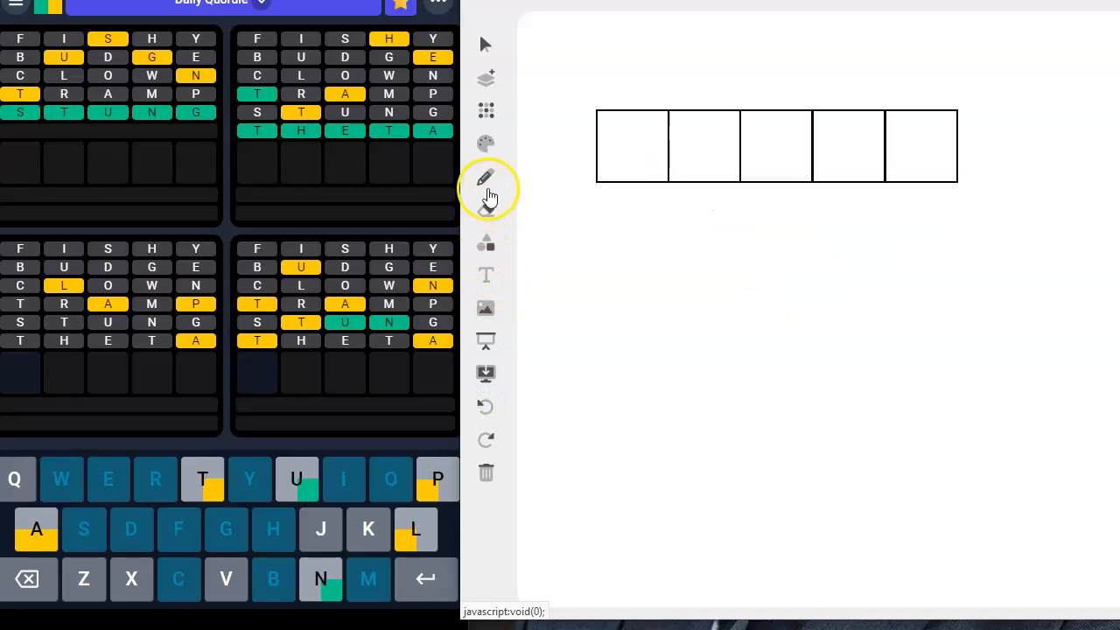
Switch to blue ink and sketch p, l and a candidate rows beneath the boxes
{"action": "left_click", "coordinate": [486, 139]}
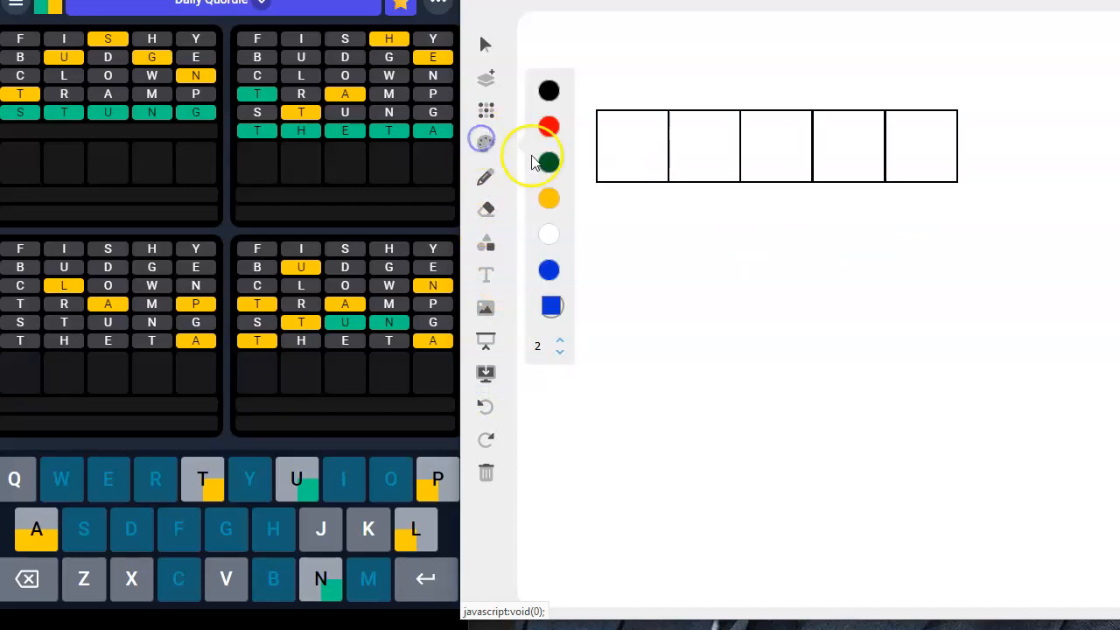
{"action": "left_click", "coordinate": [550, 270]}
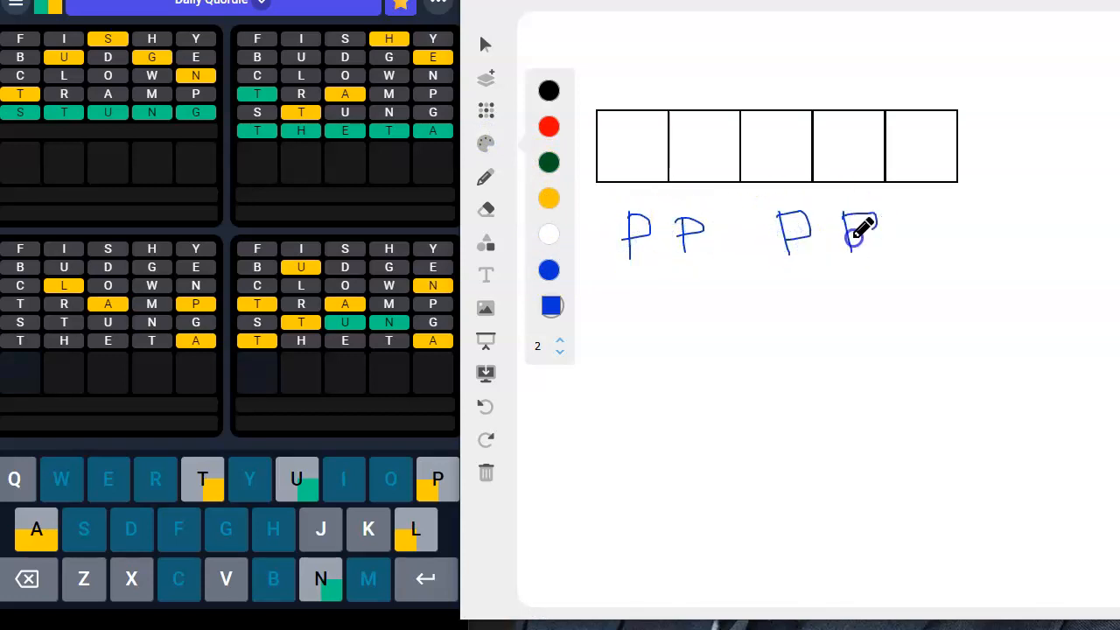
{"action": "left_click_drag", "start_coordinate": [843, 230], "coordinate": [875, 230]}
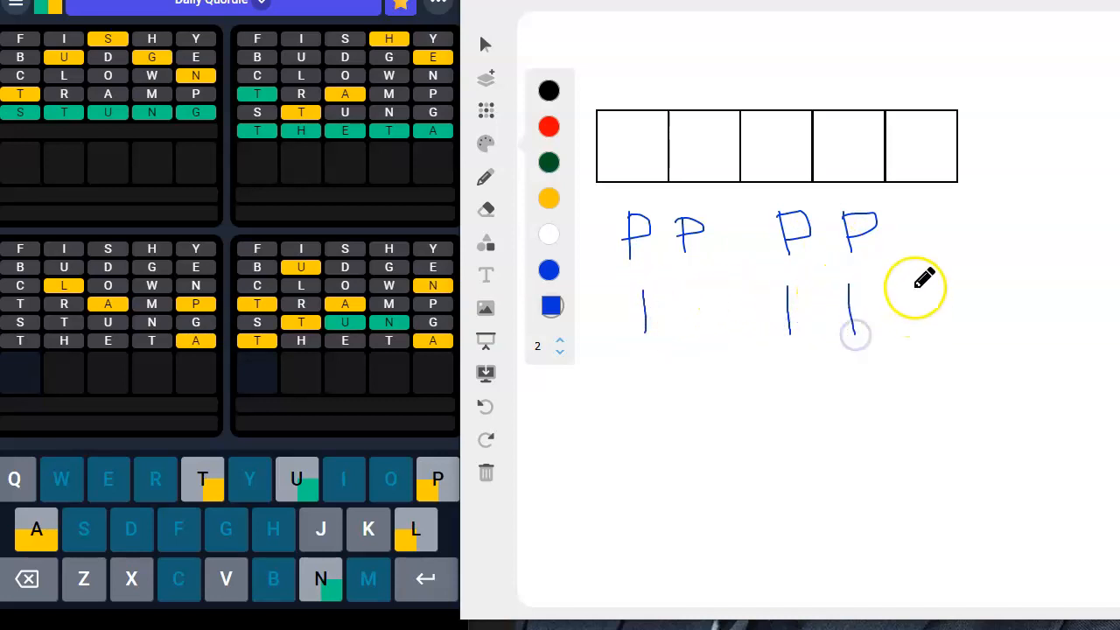
{"action": "left_click_drag", "start_coordinate": [928, 283], "coordinate": [931, 341]}
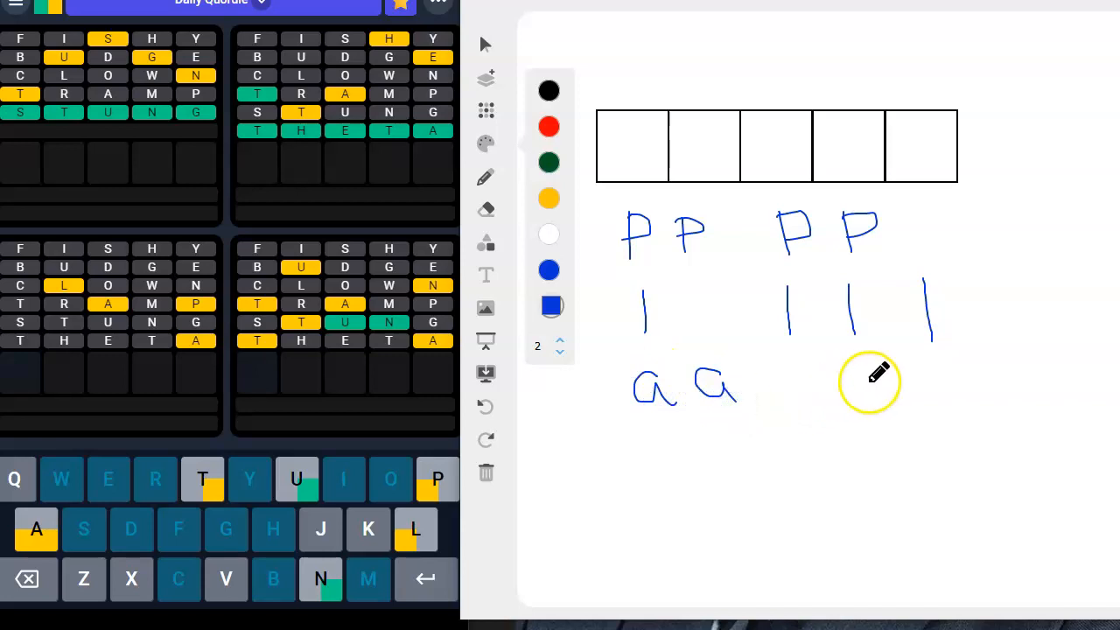
{"action": "left_click_drag", "start_coordinate": [871, 377], "coordinate": [862, 403]}
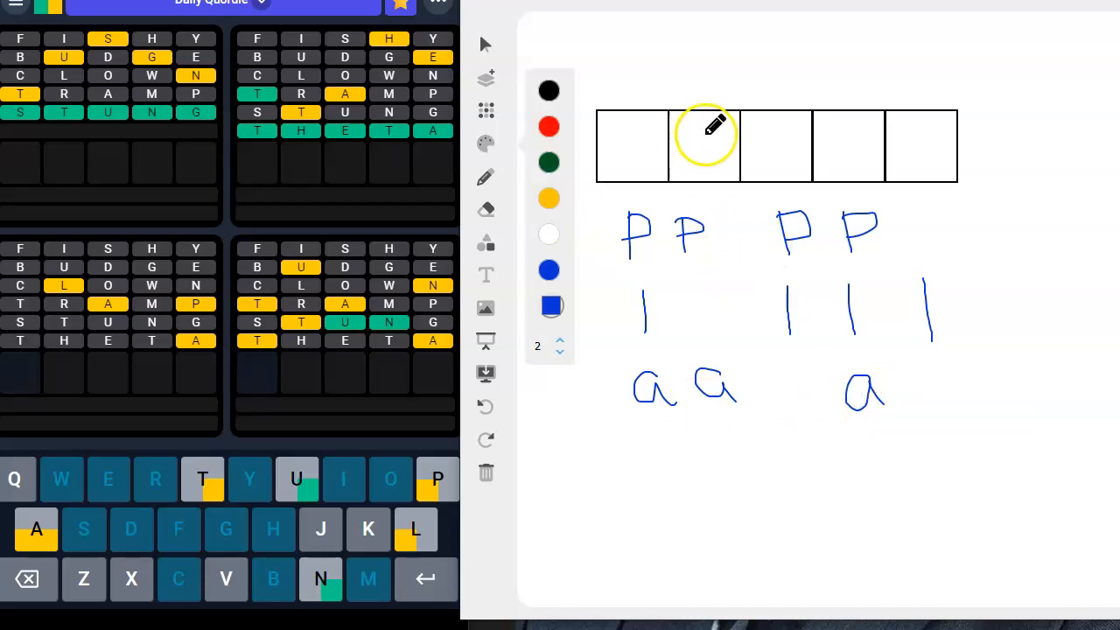
Write a, p, a, l into boxes two to five
{"action": "left_click_drag", "start_coordinate": [697, 154], "coordinate": [717, 172]}
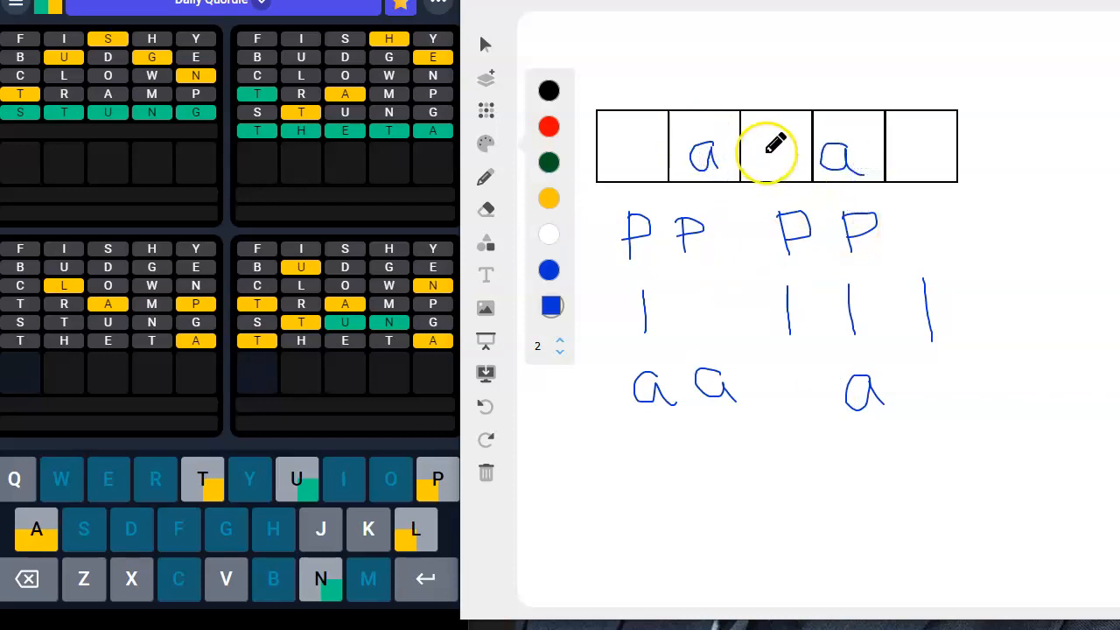
{"action": "left_click_drag", "start_coordinate": [766, 131], "coordinate": [773, 178]}
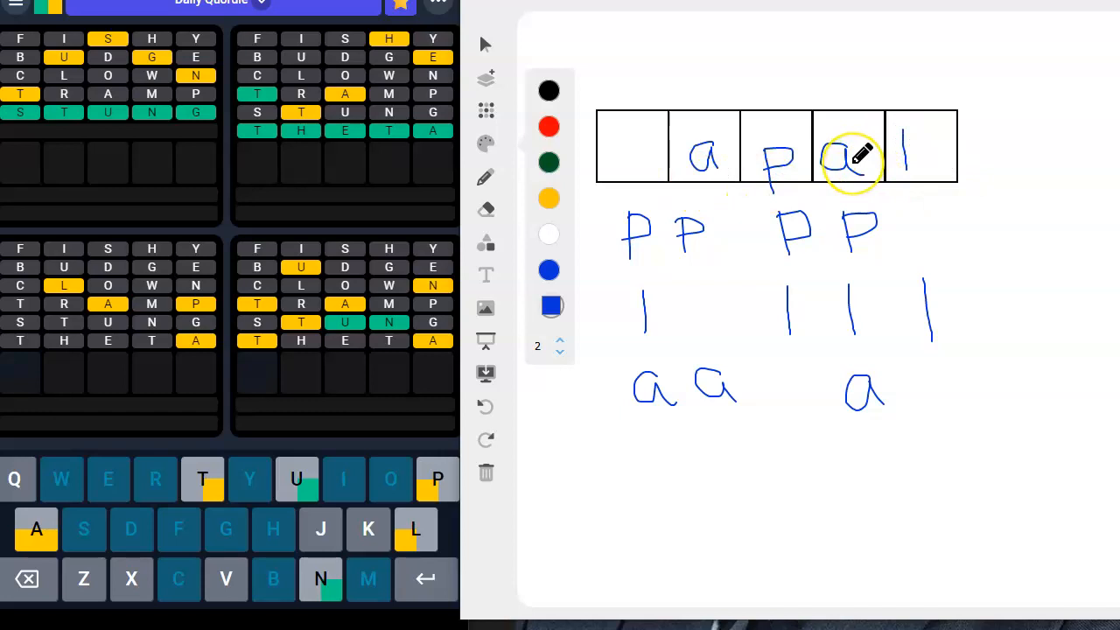
{"action": "mouse_move", "coordinate": [621, 154]}
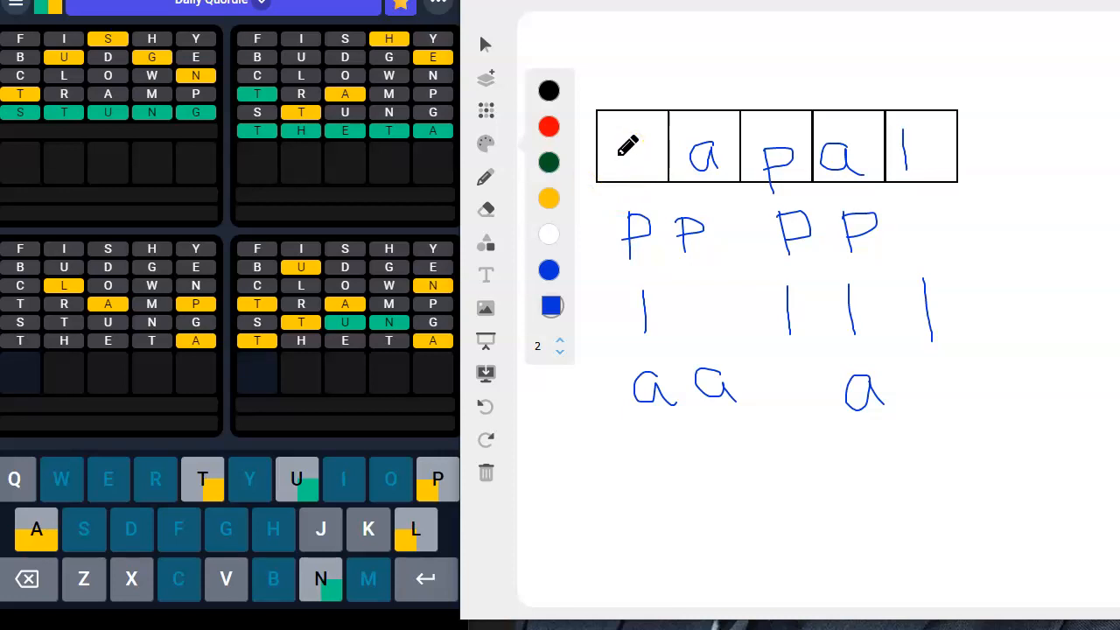
Undo two strokes and redraw p in boxes one and three so the boxes spell p a p a l
{"action": "left_click", "coordinate": [486, 406]}
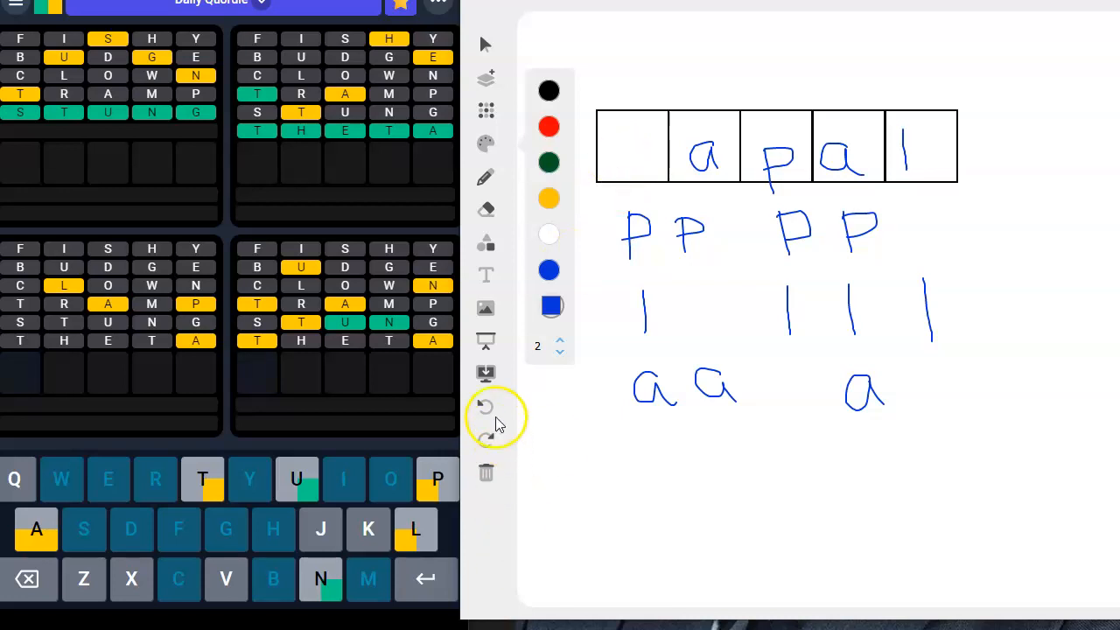
{"action": "left_click", "coordinate": [487, 406]}
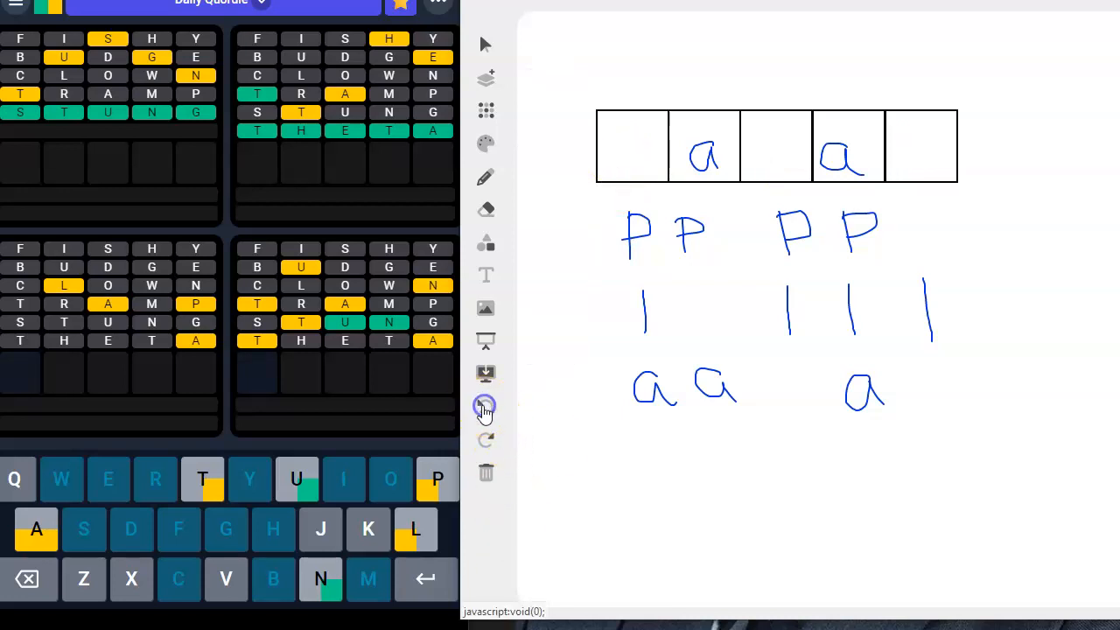
{"action": "left_click_drag", "start_coordinate": [784, 131], "coordinate": [773, 171]}
{"action": "type", "text": "PAPAL"}
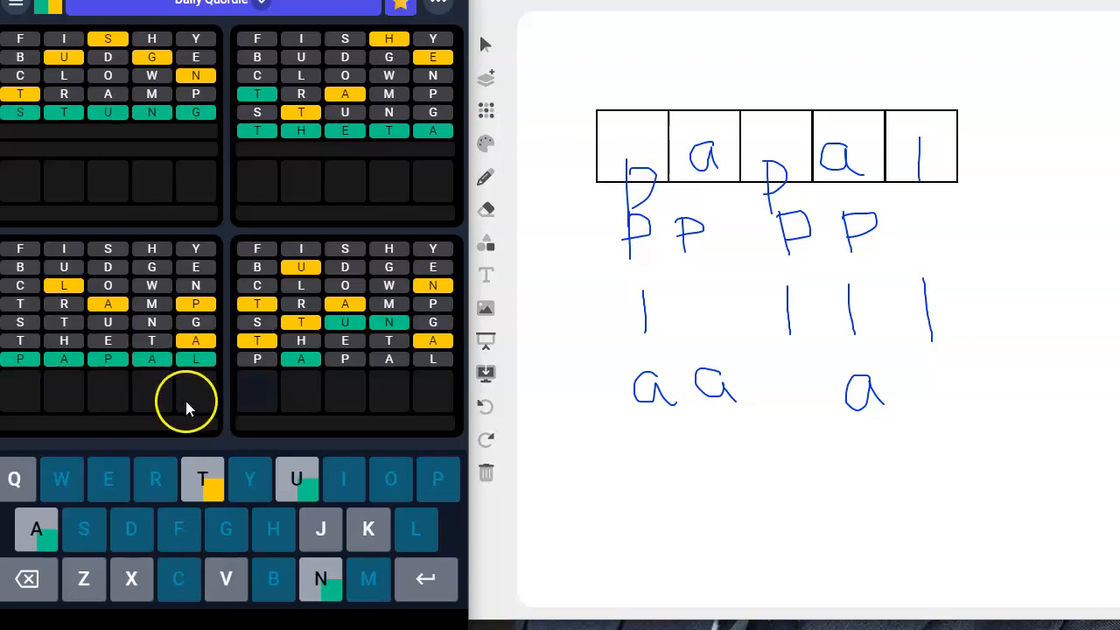
{"action": "mouse_move", "coordinate": [273, 413]}
{"action": "type", "text": "JAUNT"}
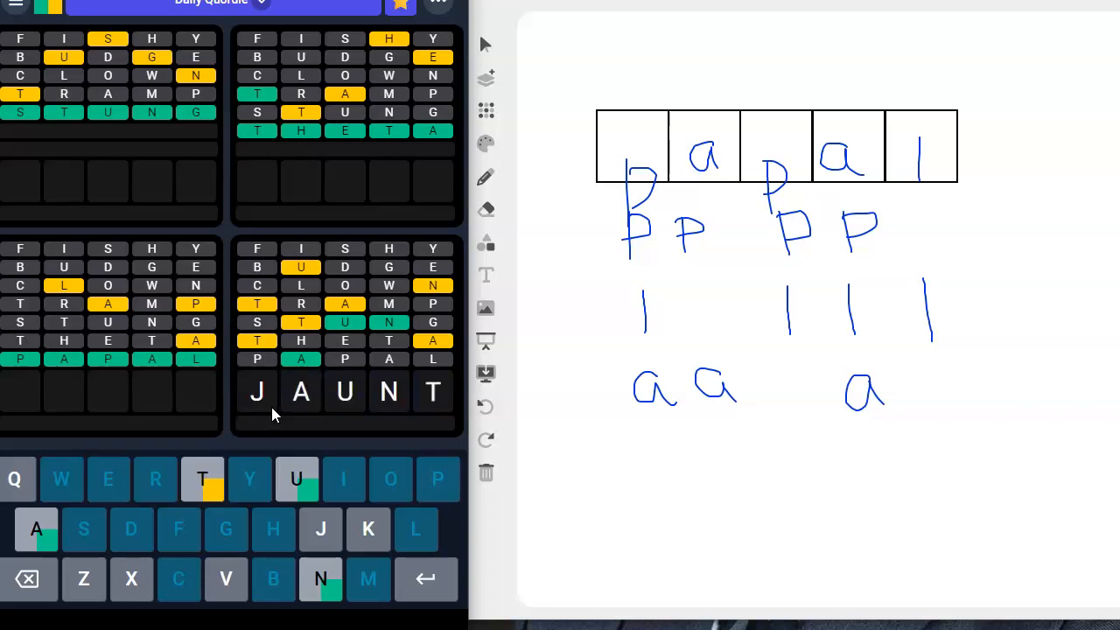
{"action": "mouse_move", "coordinate": [476, 411]}
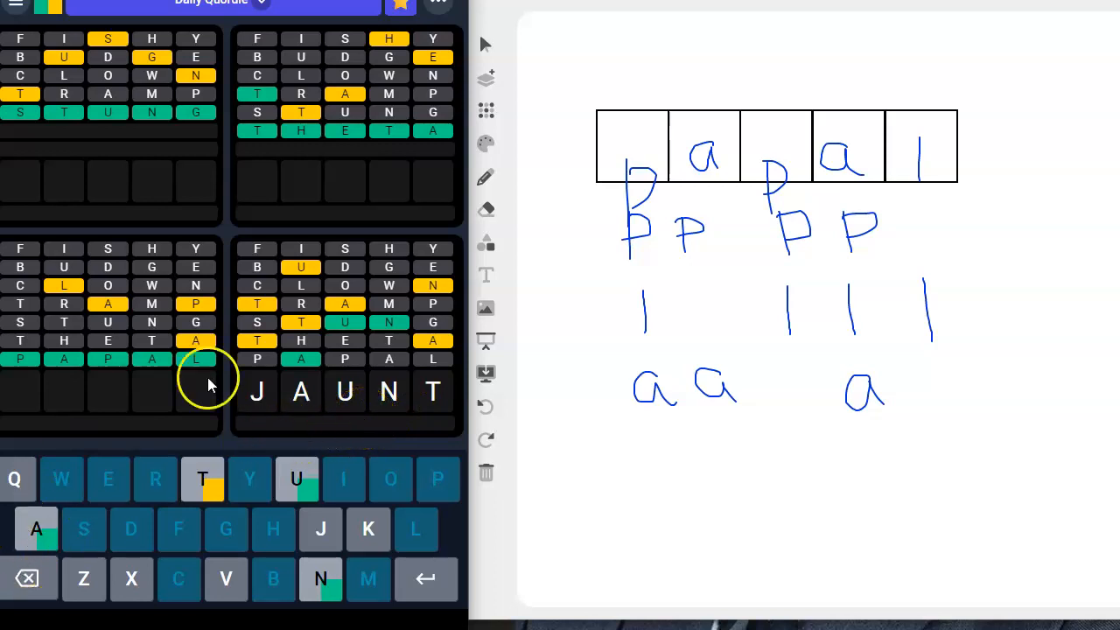
{"action": "mouse_move", "coordinate": [332, 420]}
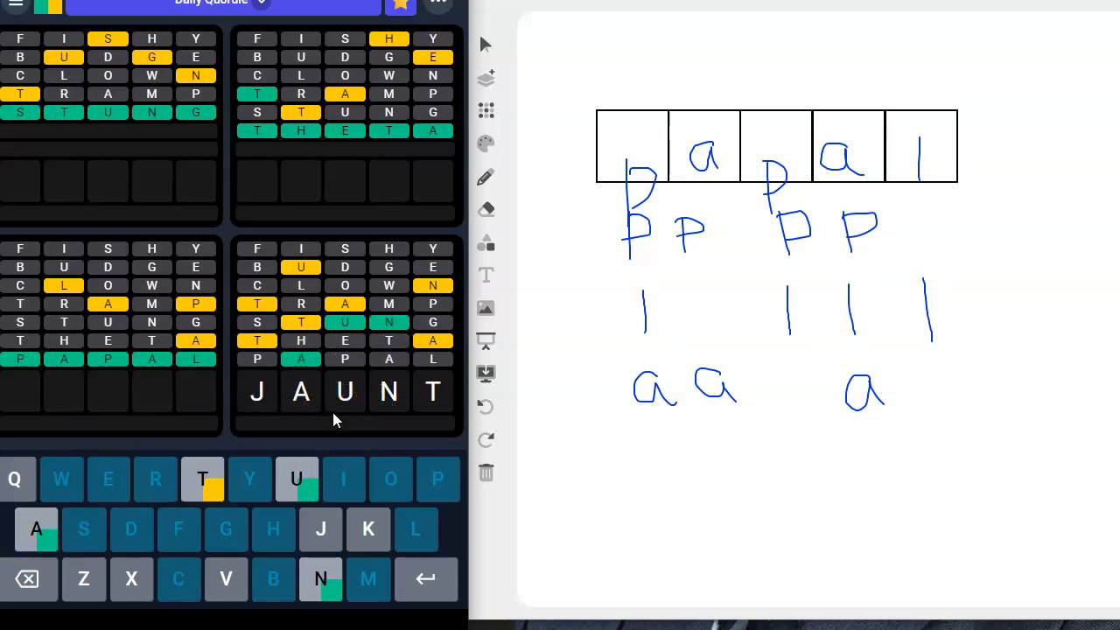
{"action": "mouse_move", "coordinate": [196, 412]}
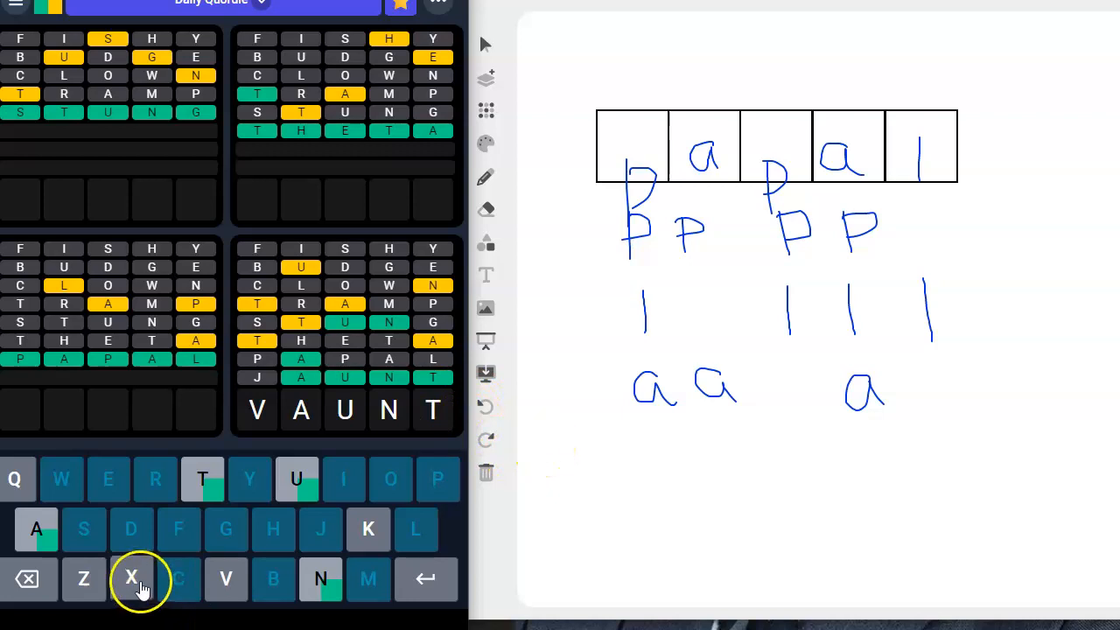
{"action": "mouse_move", "coordinate": [84, 579]}
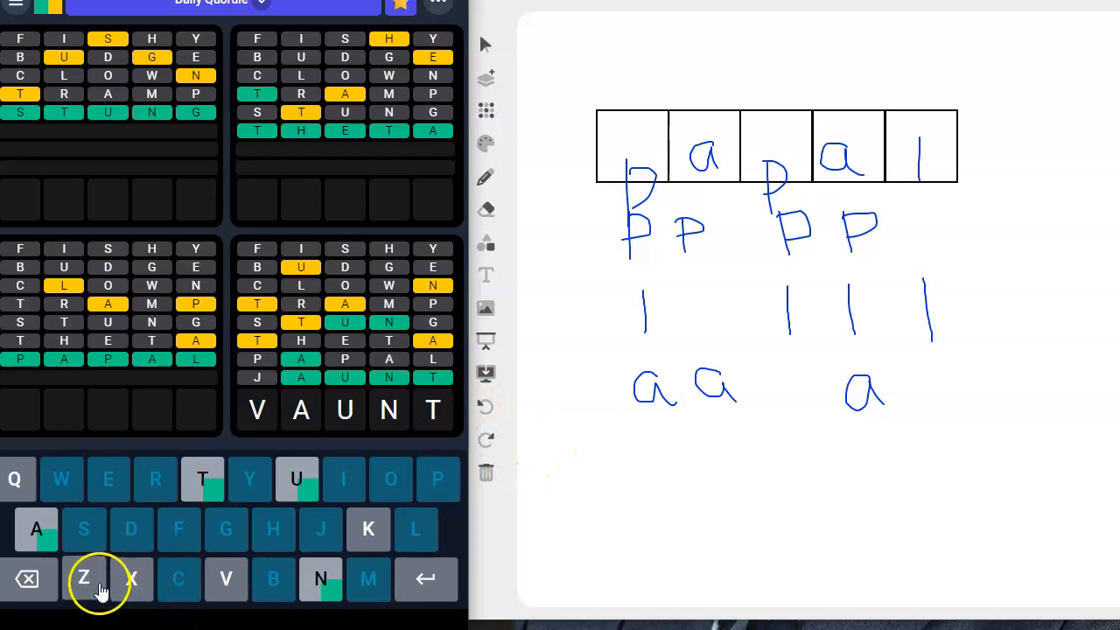